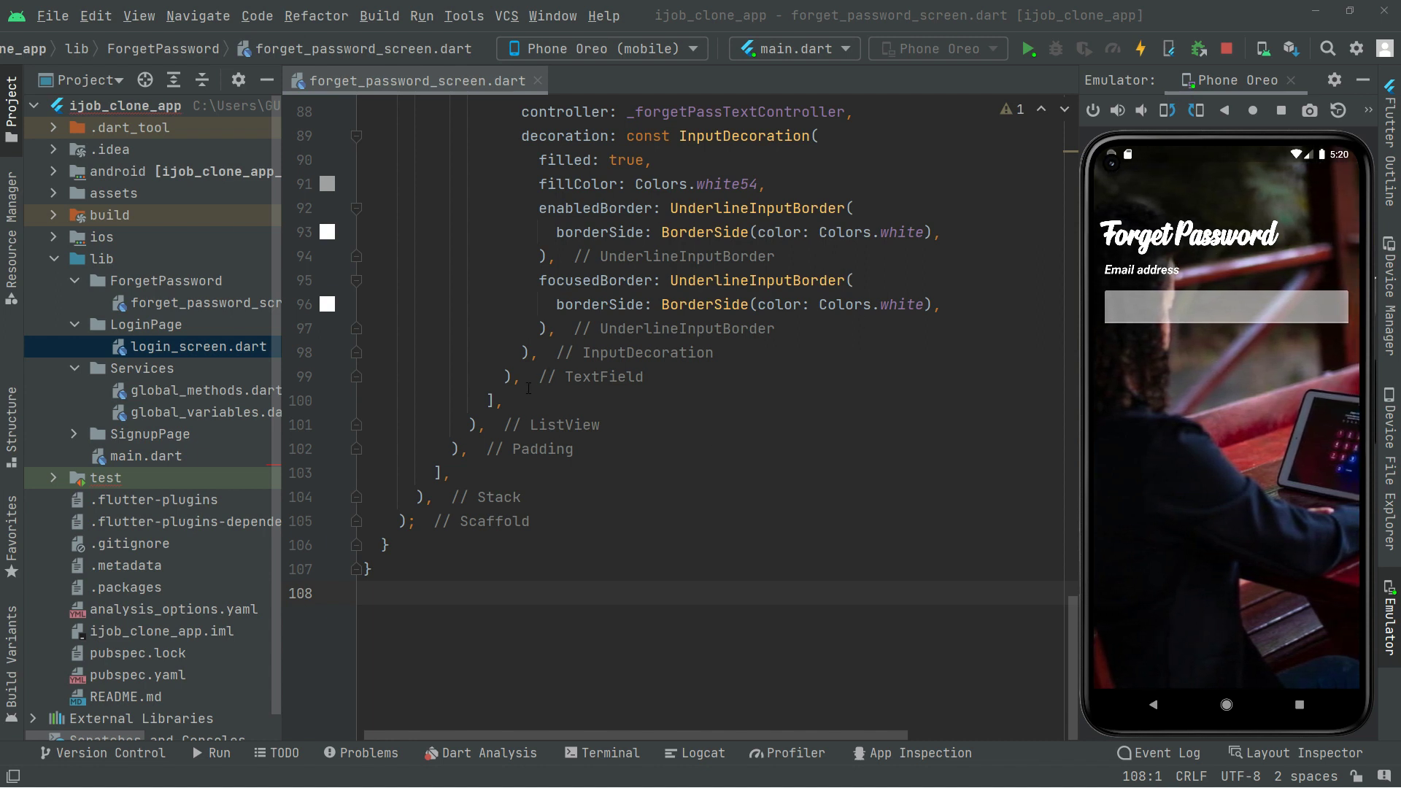
Step: Add a MaterialButton after the email TextField with an empty onPressed: (){} handler
{"action": "key", "text": "Enter"}
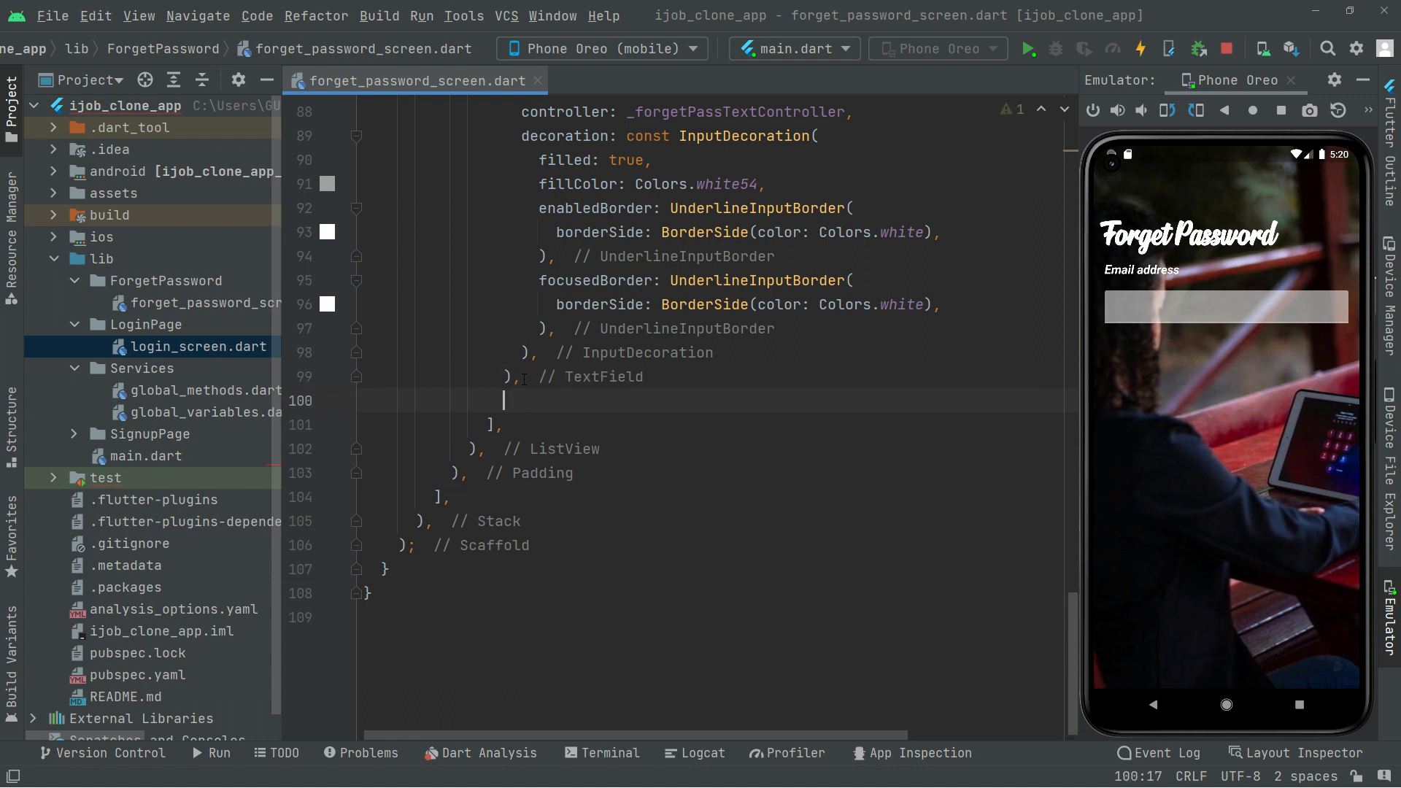
{"action": "type", "text": "MaterialButton("}
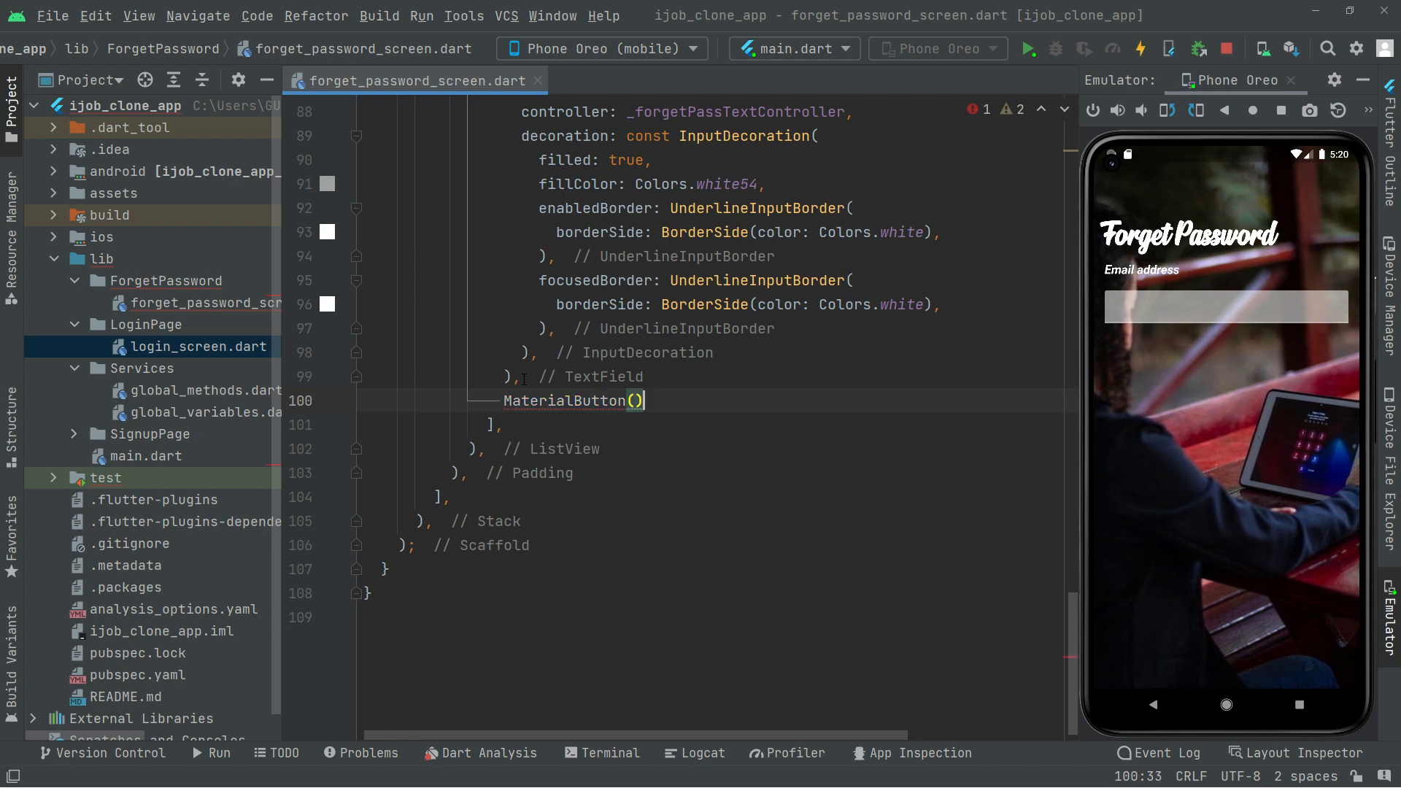
{"action": "type", "text": ","}
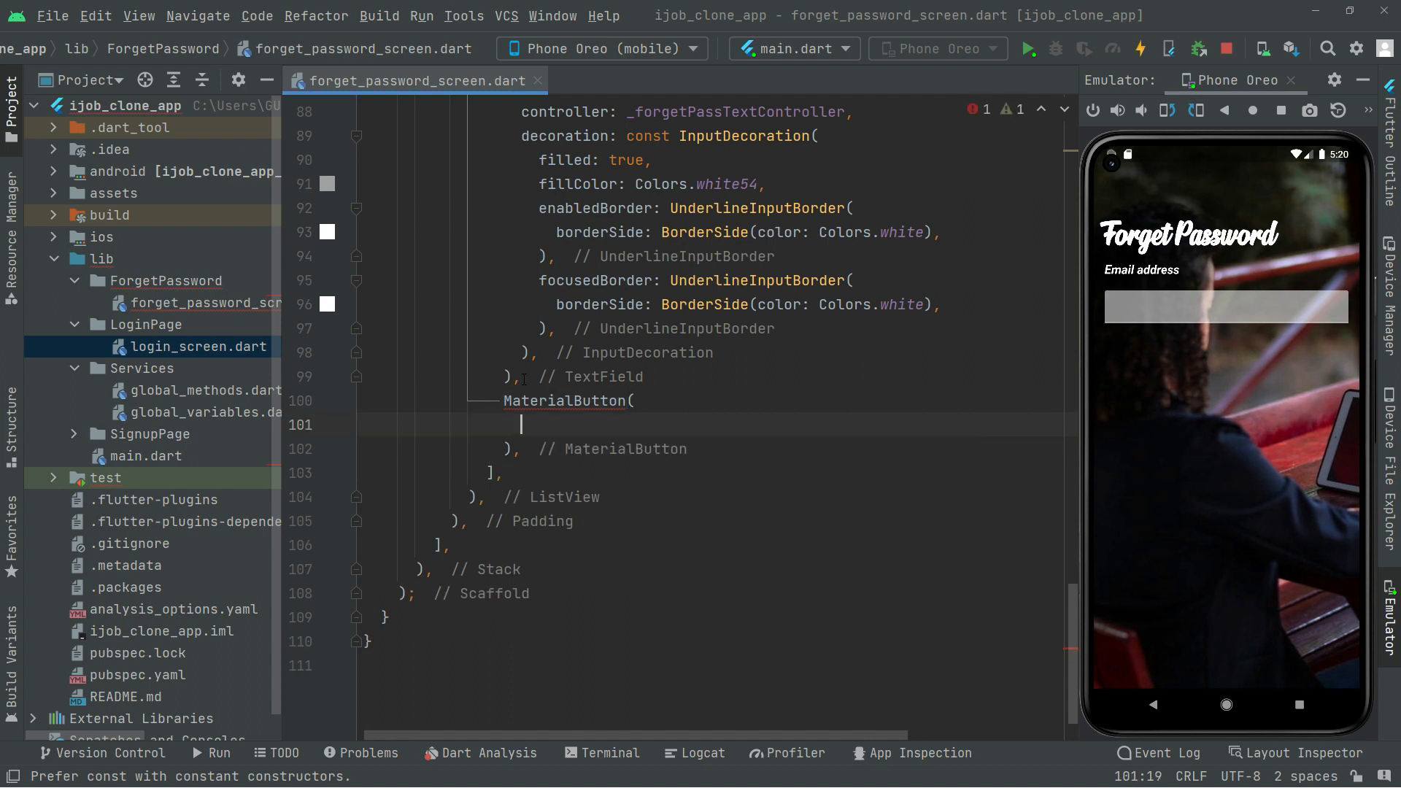
{"action": "type", "text": "onPressed: ,"}
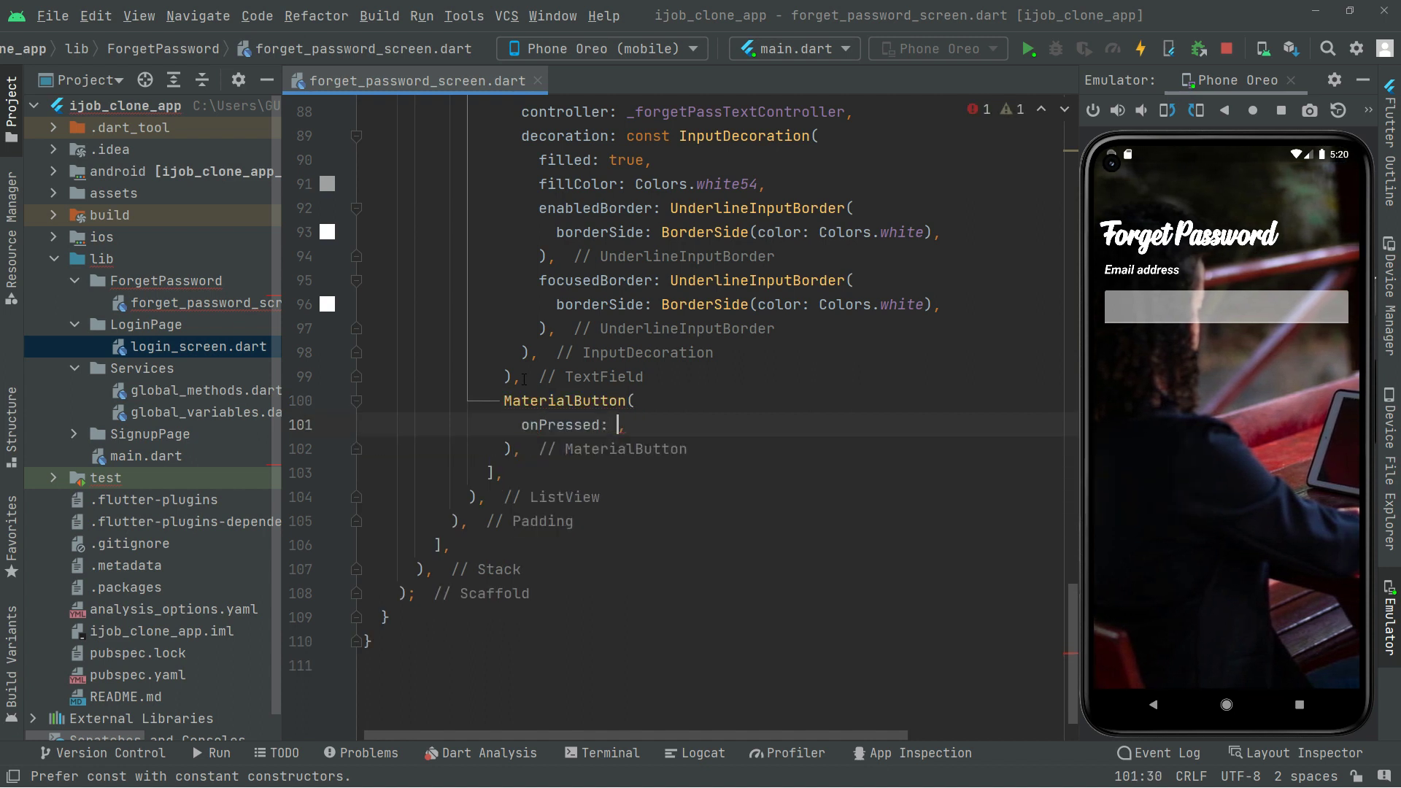
{"action": "type", "text": "(){}"}
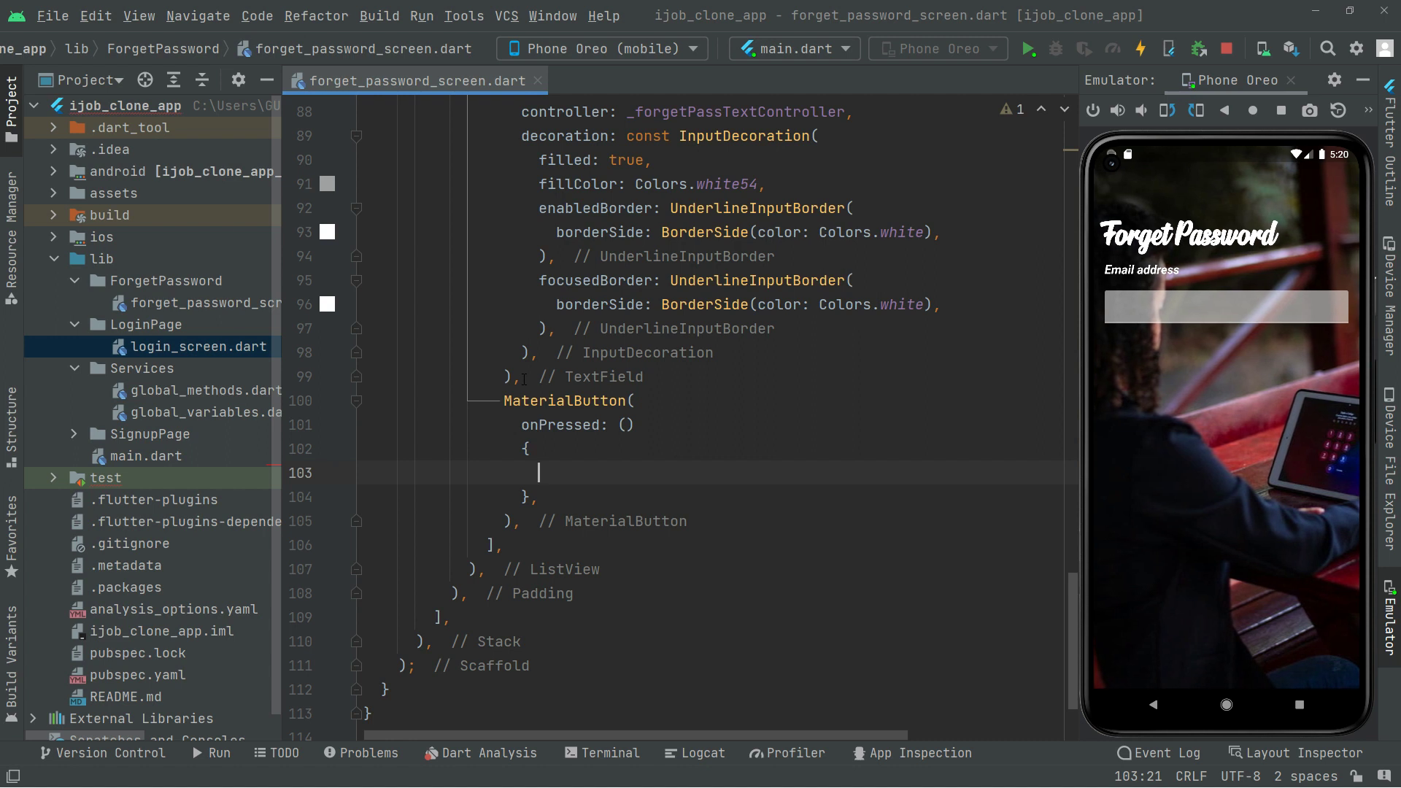
Step: Write a '//Create ForgetPassSubmitForm' comment inside the onPressed handler and start a color property
{"action": "type", "text": "Create"}
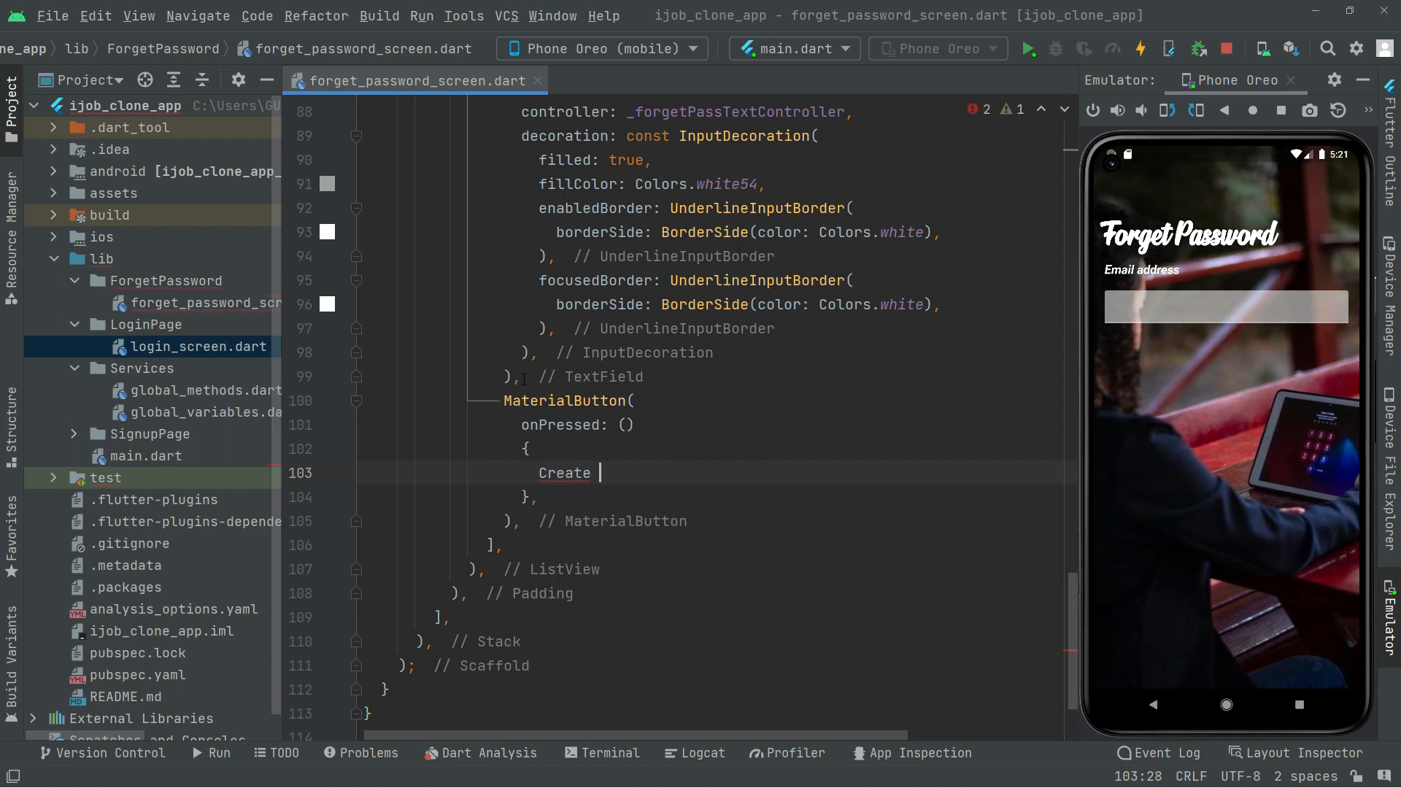
{"action": "type", "text": "//"}
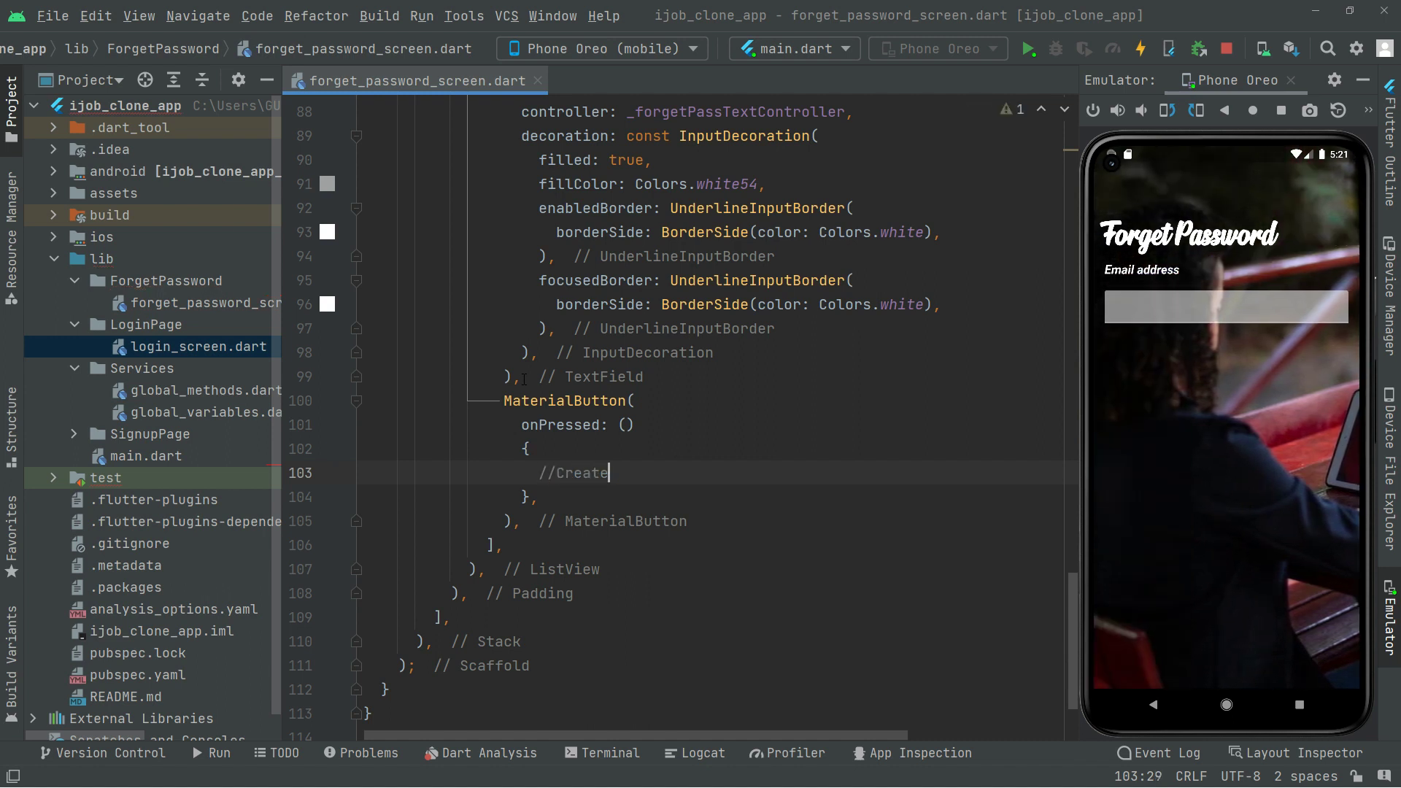
{"action": "type", "text": "F"}
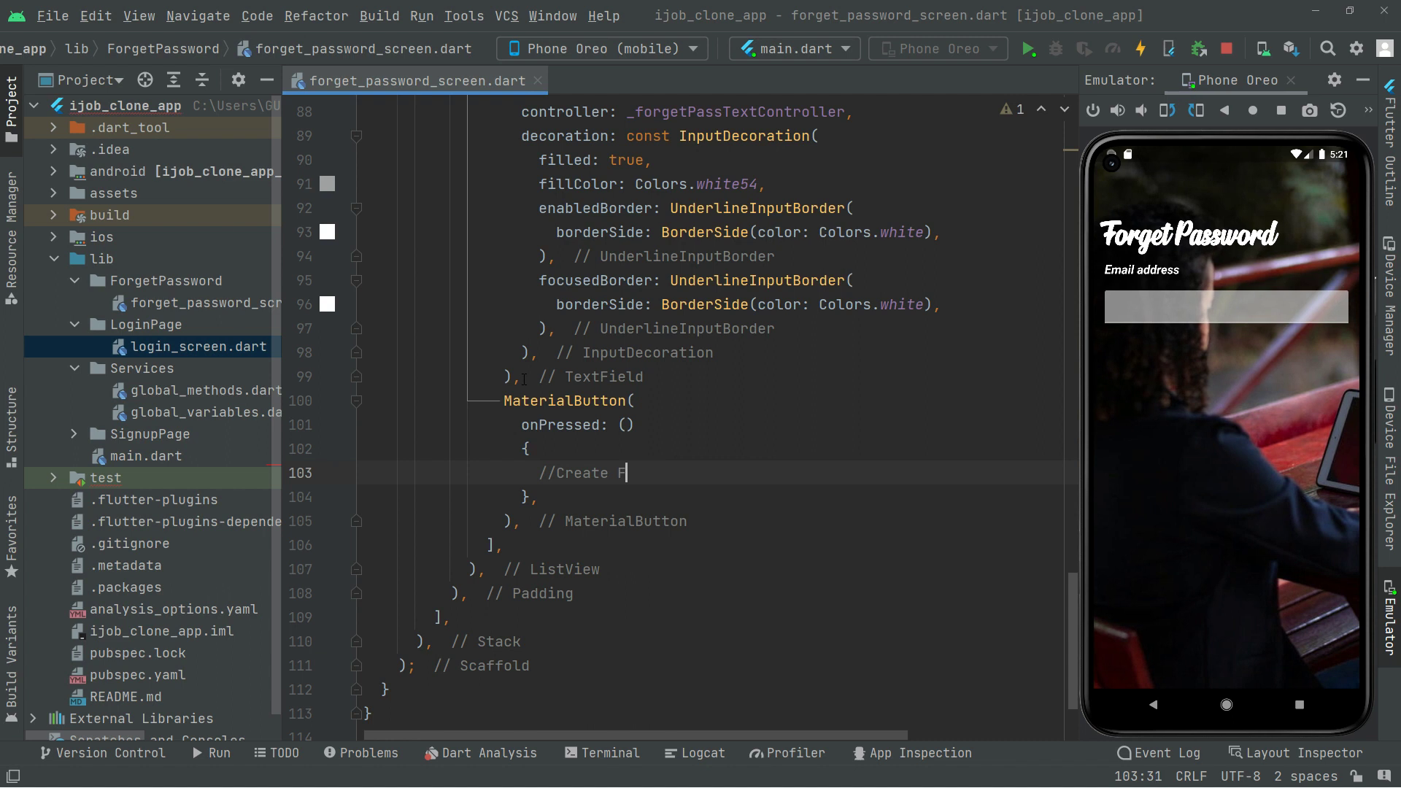
{"action": "type", "text": "orget"}
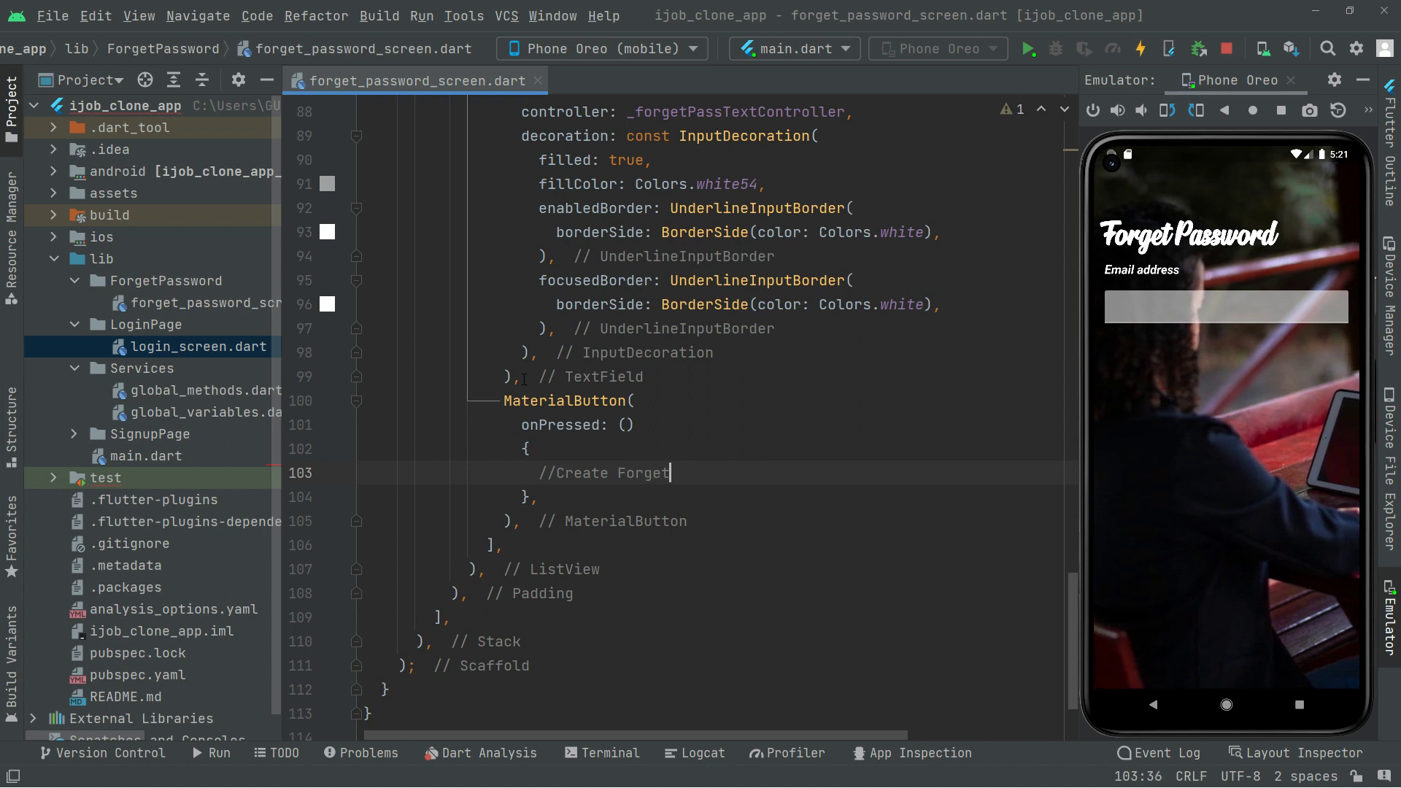
{"action": "type", "text": "Pass"}
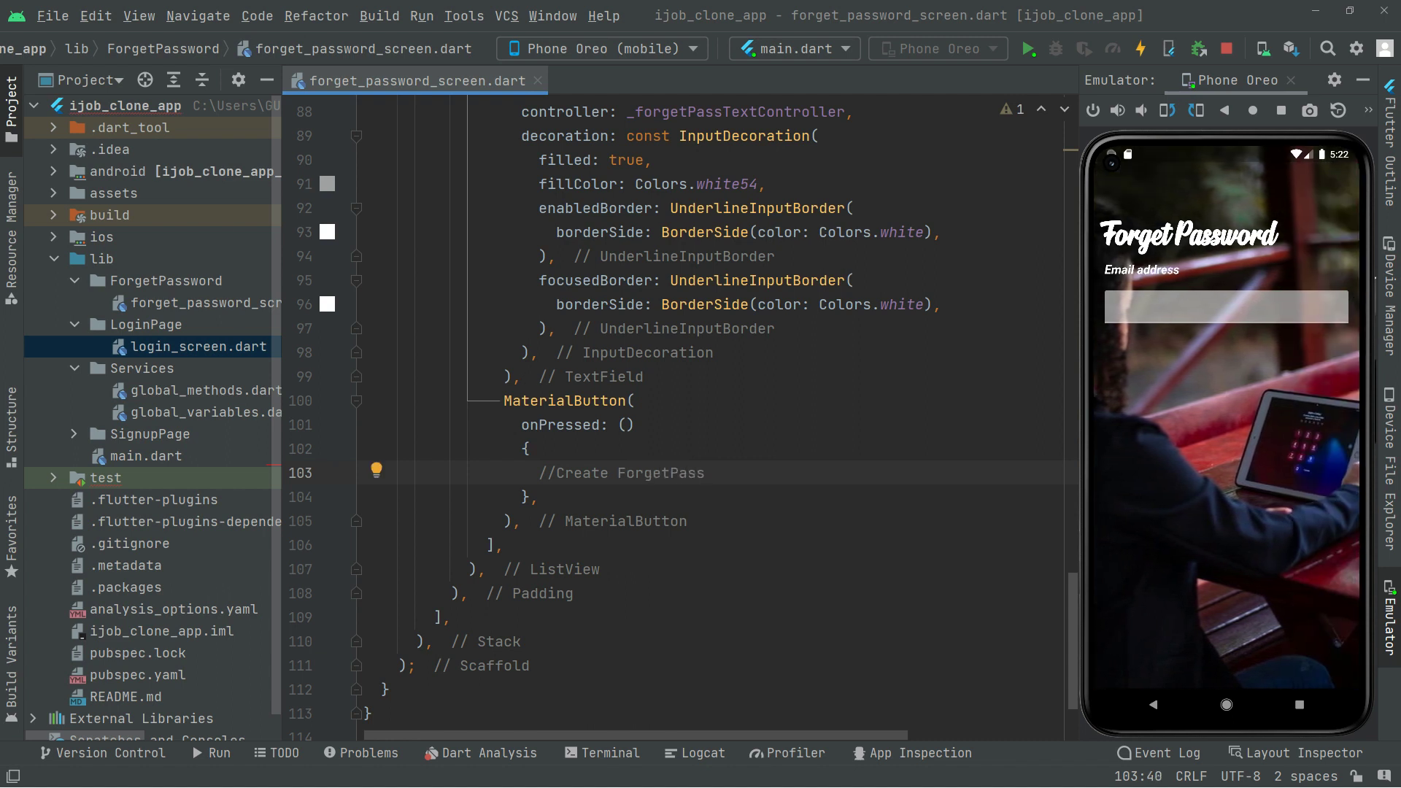
{"action": "type", "text": "S"}
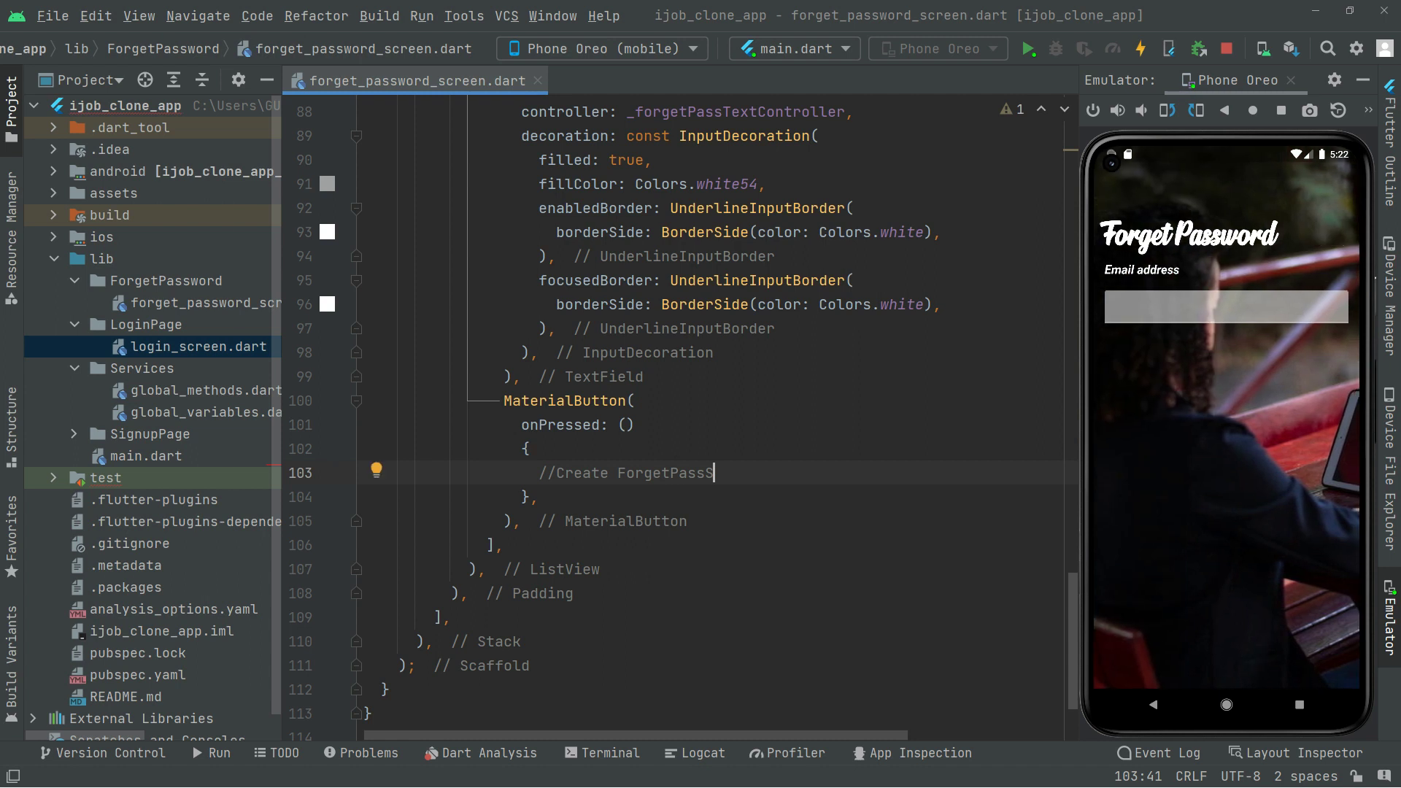
{"action": "type", "text": "ubm"}
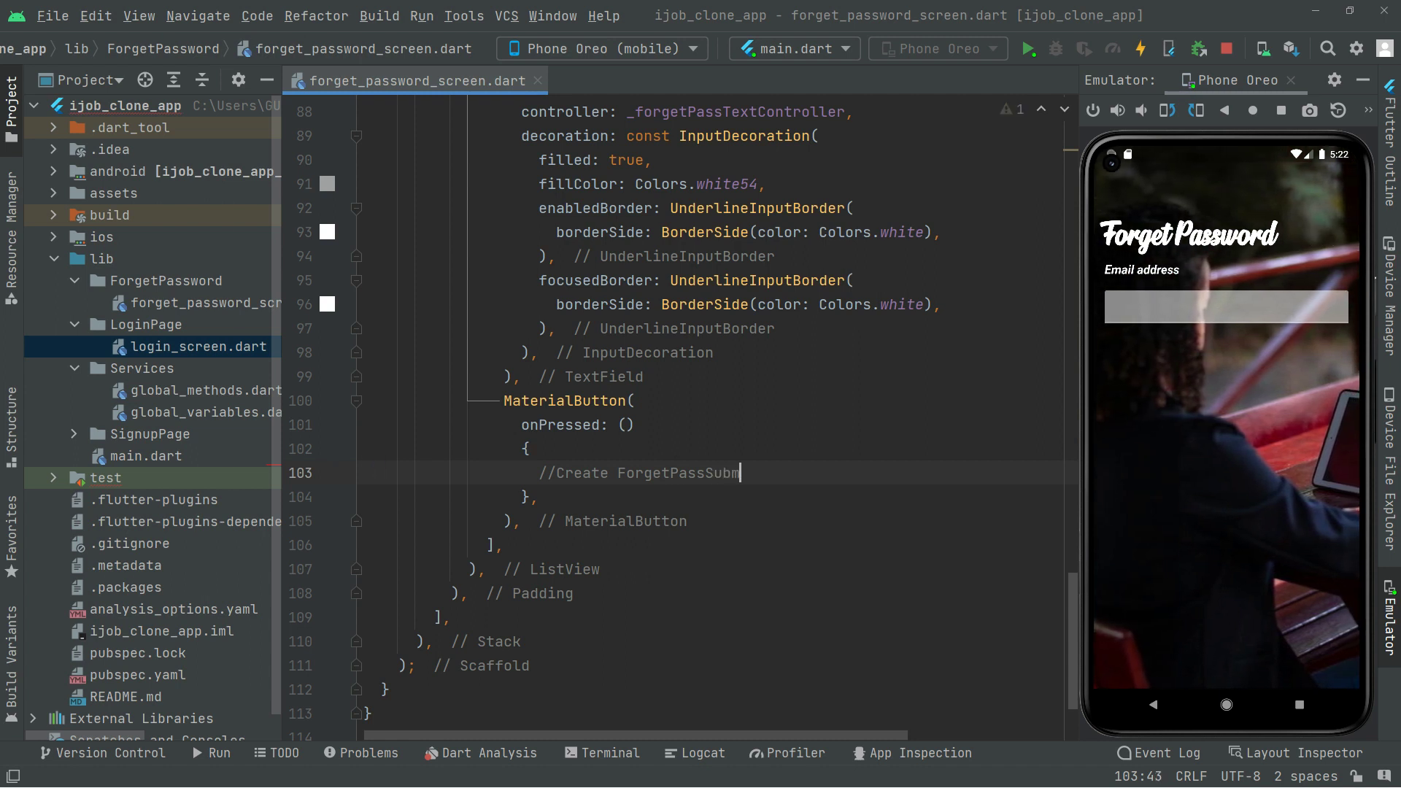
{"action": "type", "text": "itFo"}
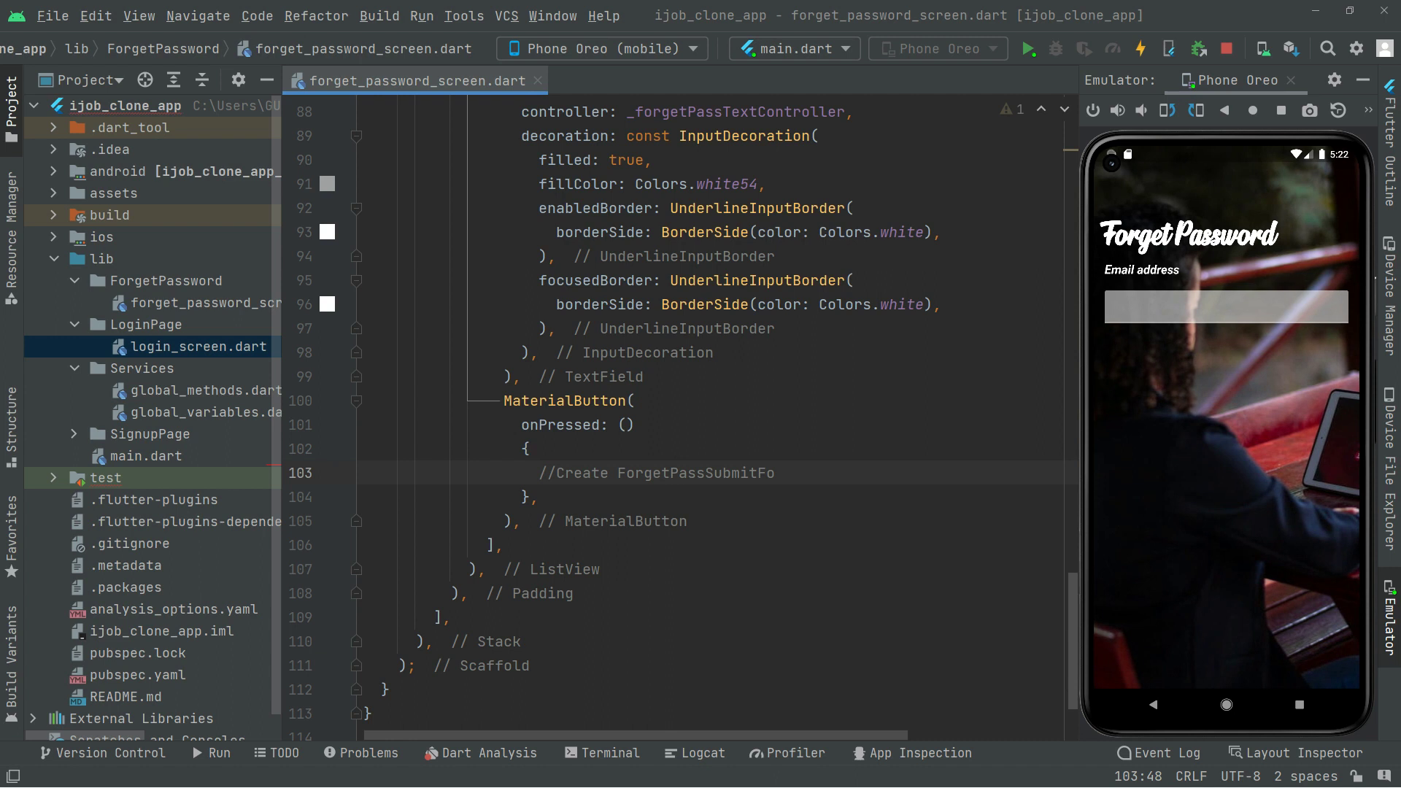
{"action": "type", "text": "rum"}
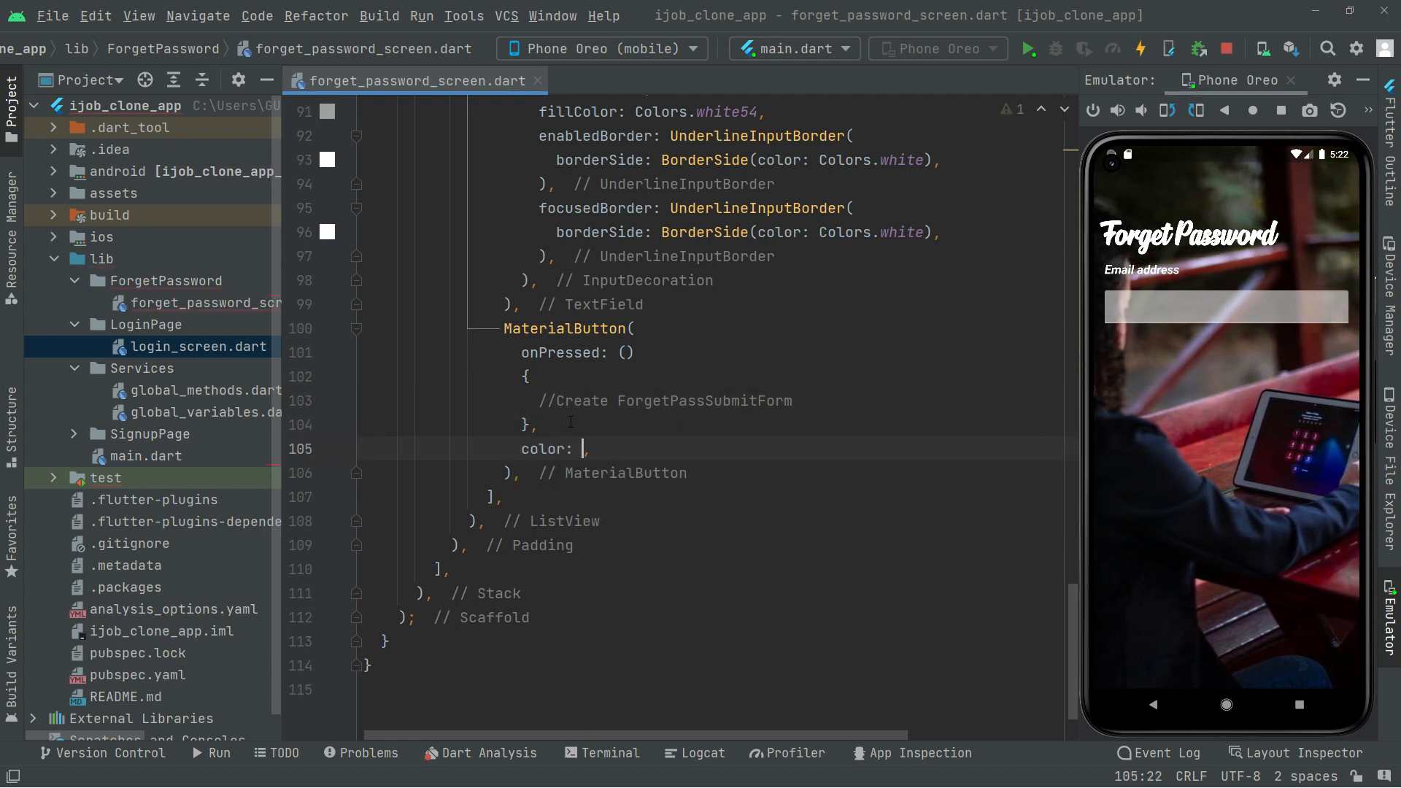
Step: Set the button's color to Colors.cyan and elevation to 8, then begin its shape property
{"action": "type", "text": "Color"}
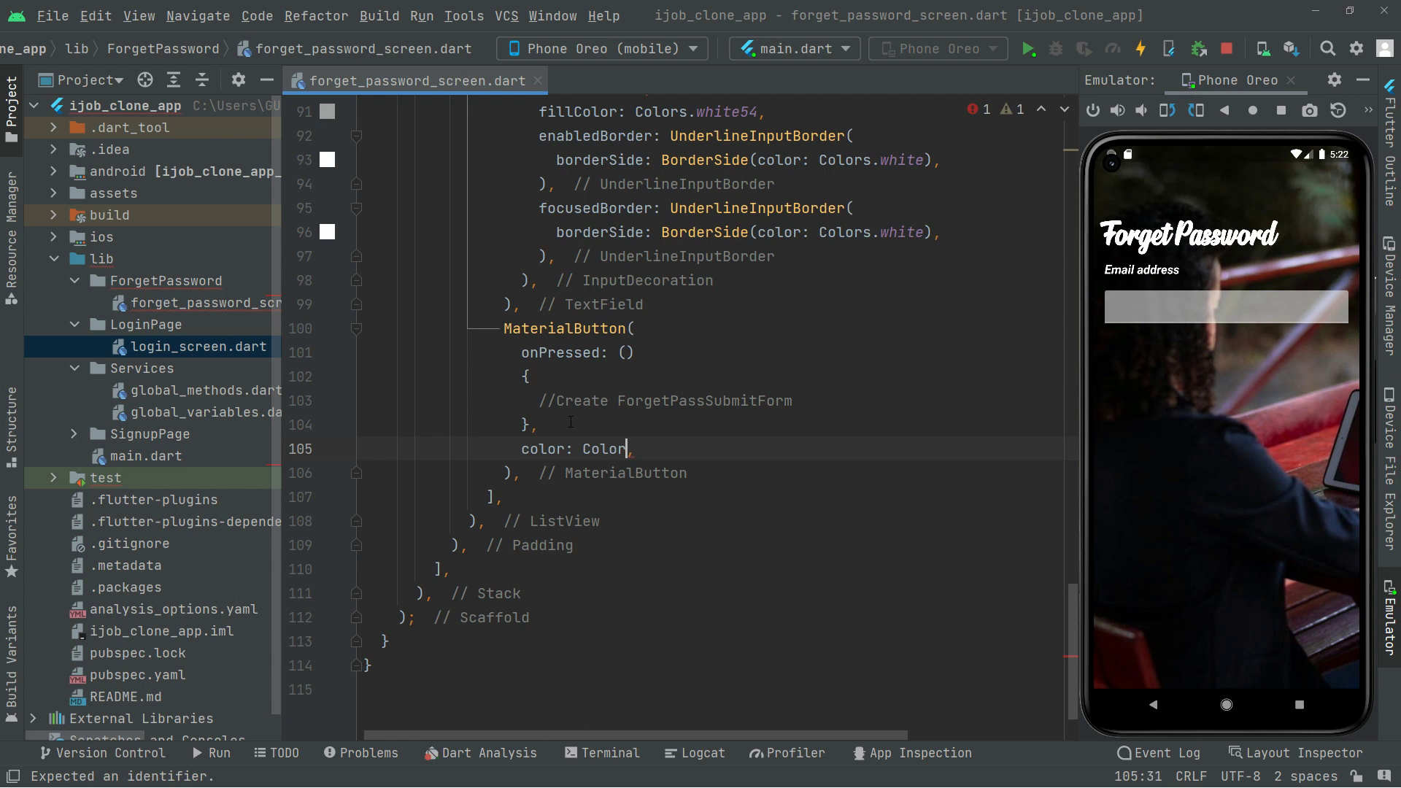
{"action": "type", "text": "."}
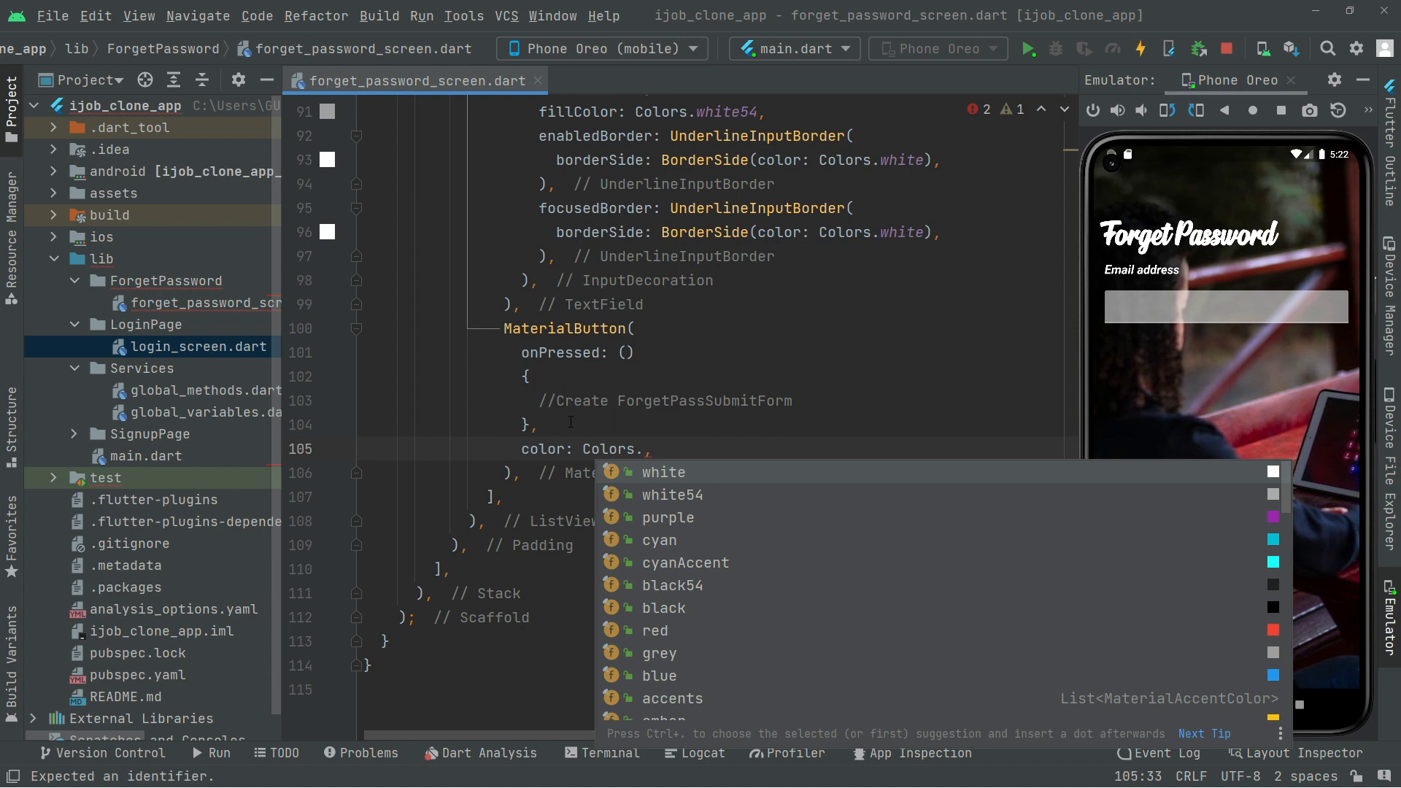
{"action": "type", "text": "cyan"}
{"action": "type", "text": "e"}
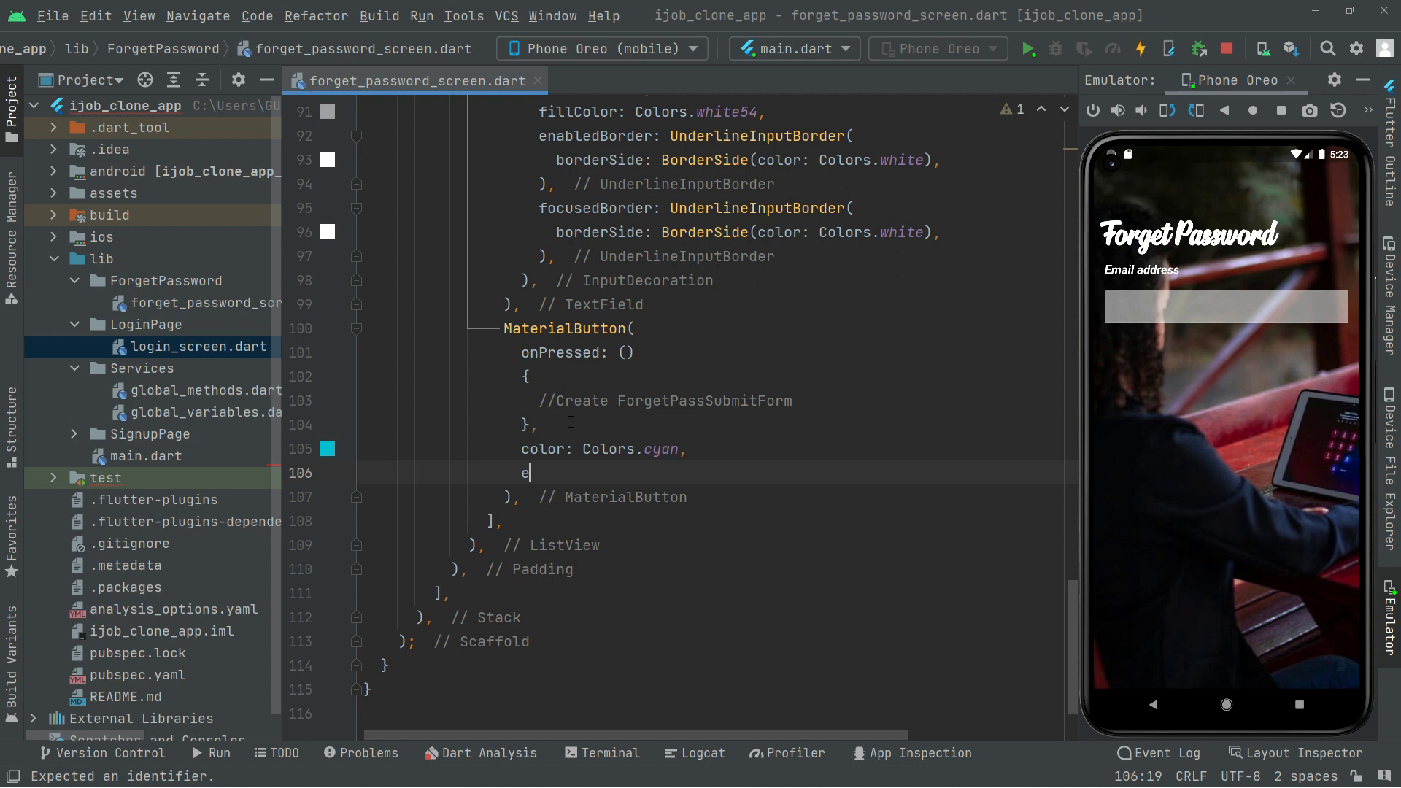
{"action": "type", "text": "levation: ,"}
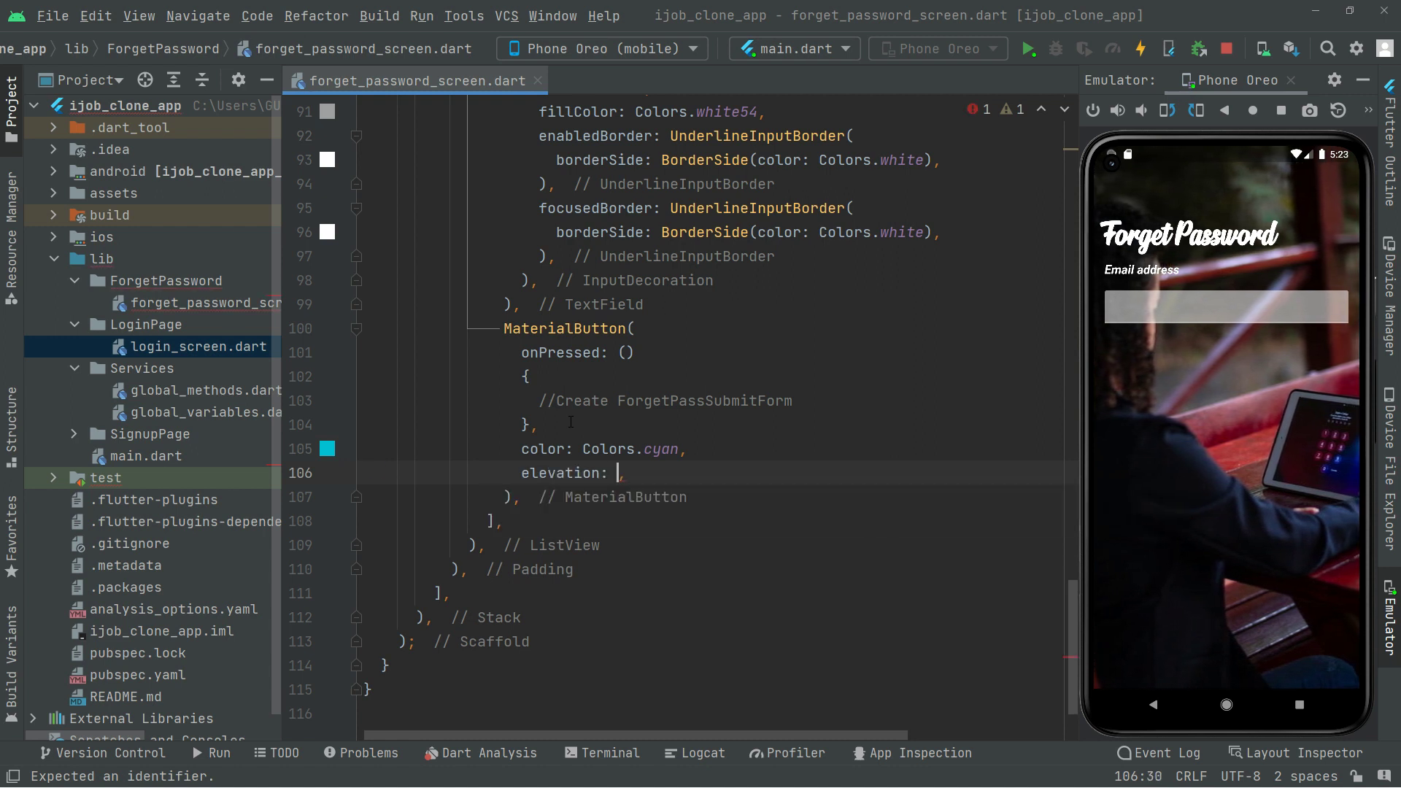
{"action": "type", "text": "8"}
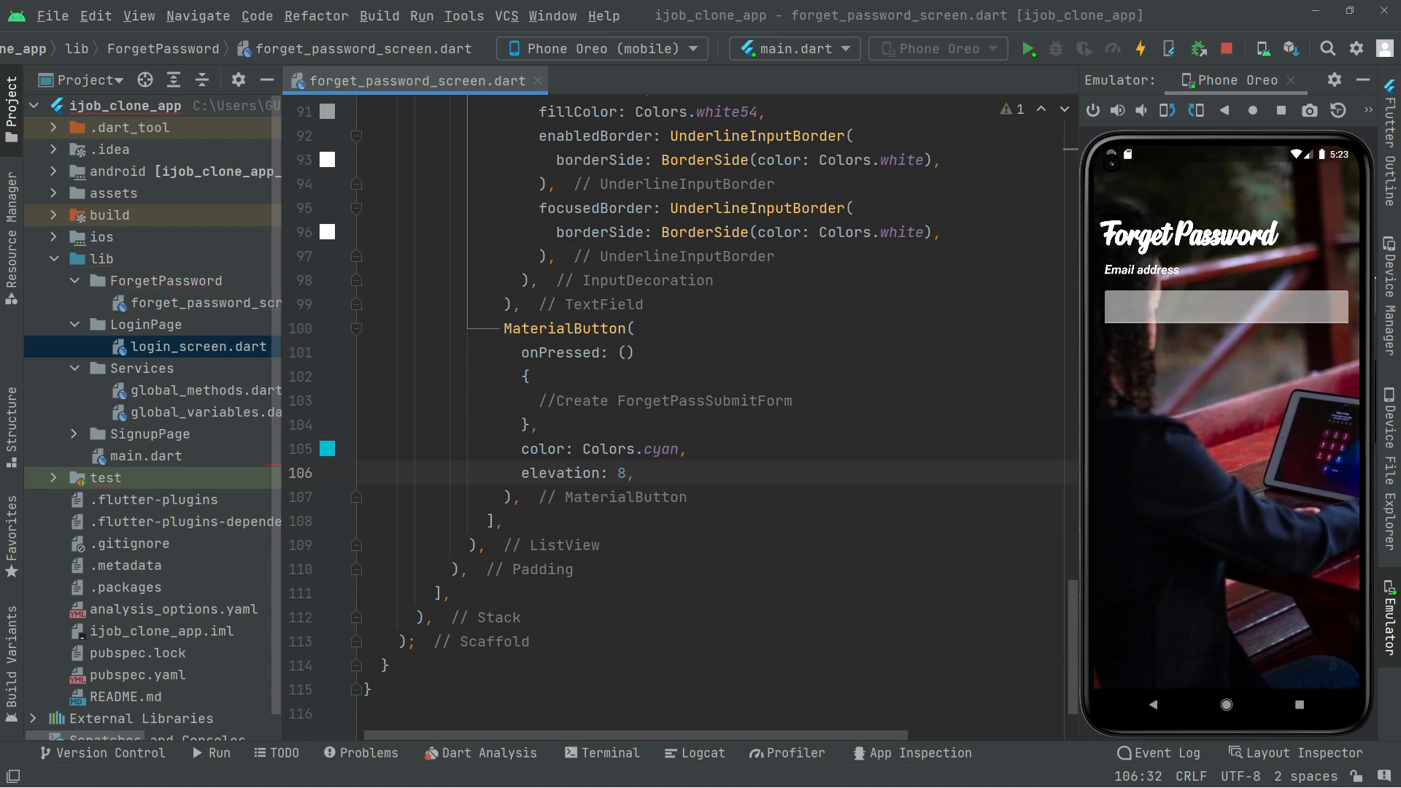
{"action": "key", "text": "enter"}
{"action": "type", "text": "shape: ,"}
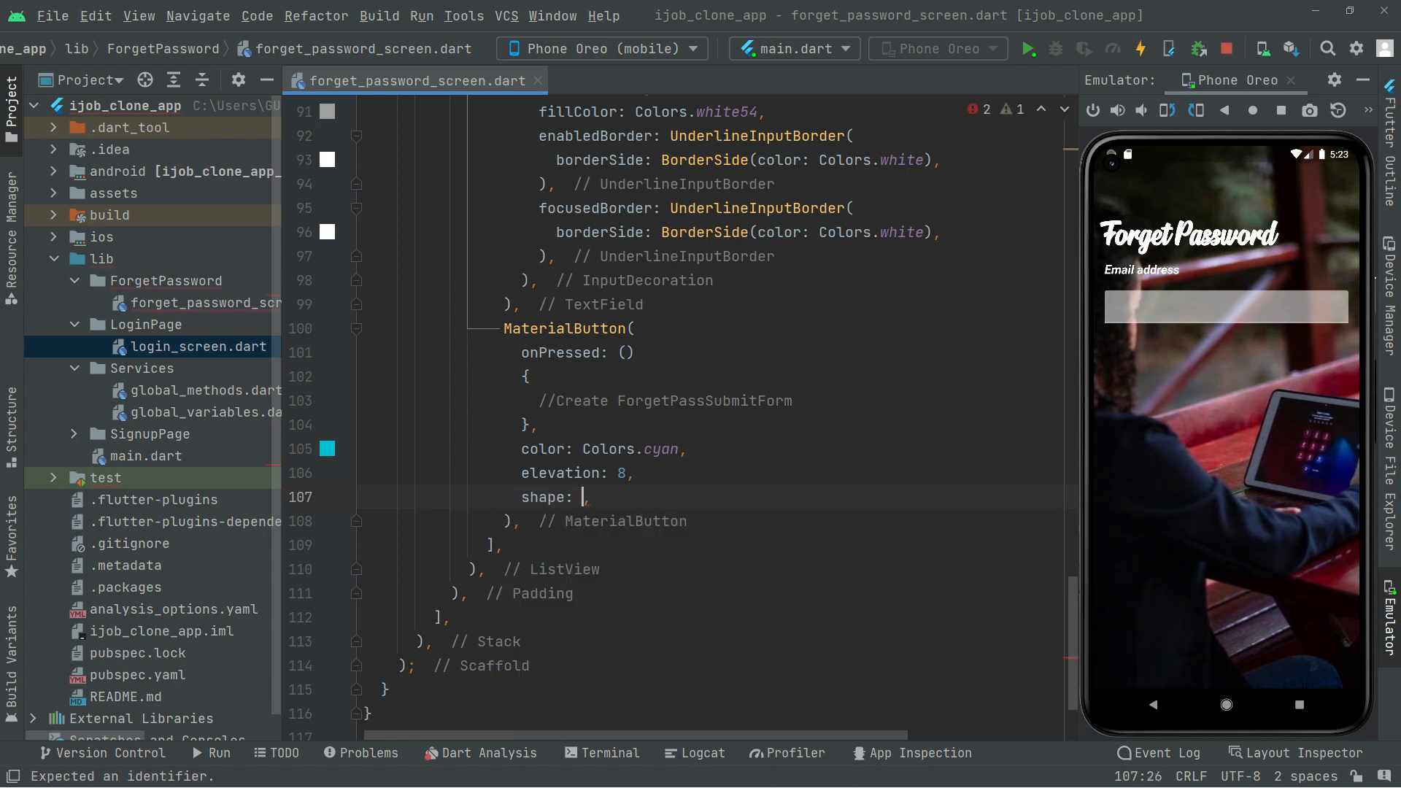
Step: Give the button a RoundedRectangleBorder with BorderRadius.circular(13)
{"action": "type", "text": "RoundedRectangleBorder"}
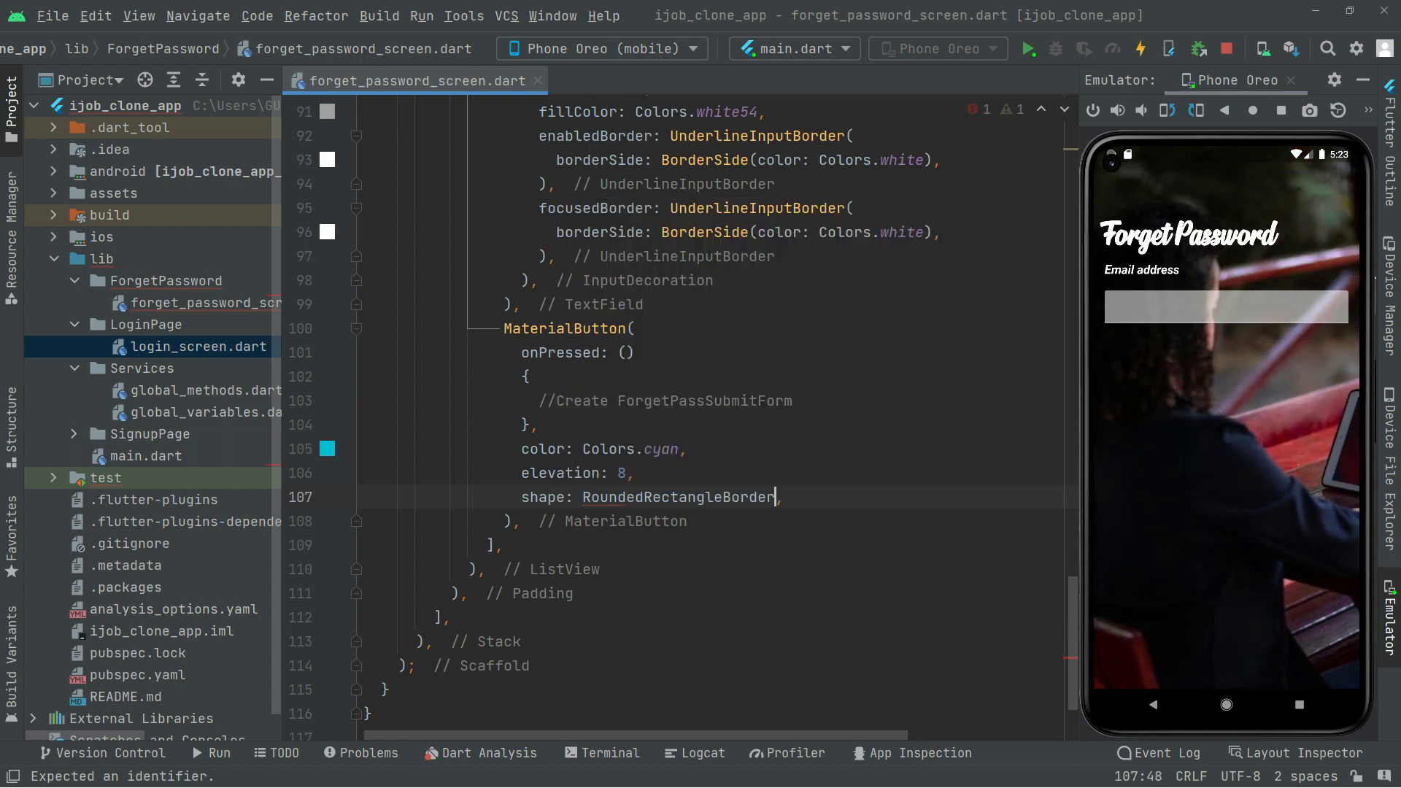
{"action": "type", "text": "()"}
{"action": "type", "text": "borderRadius:"}
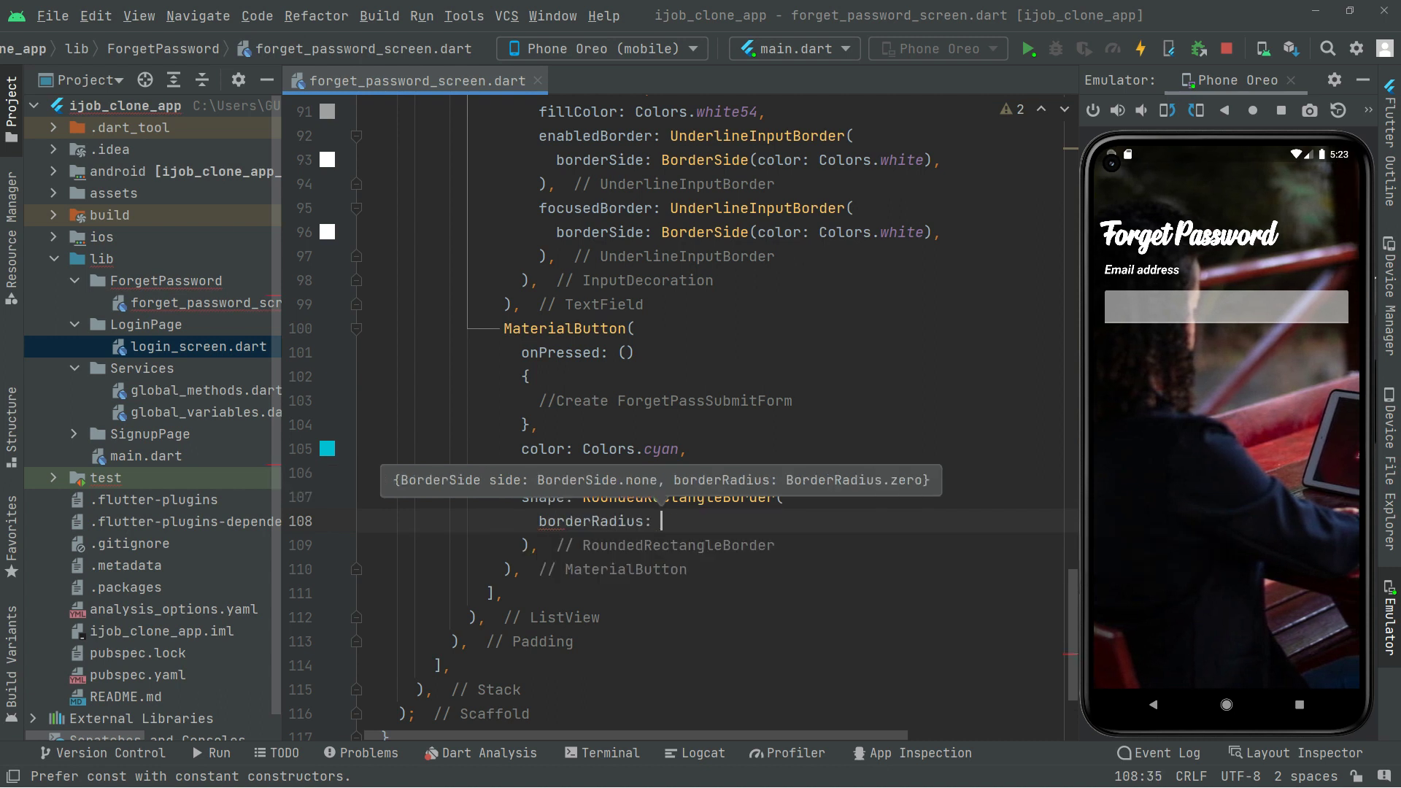
{"action": "type", "text": "Bo"}
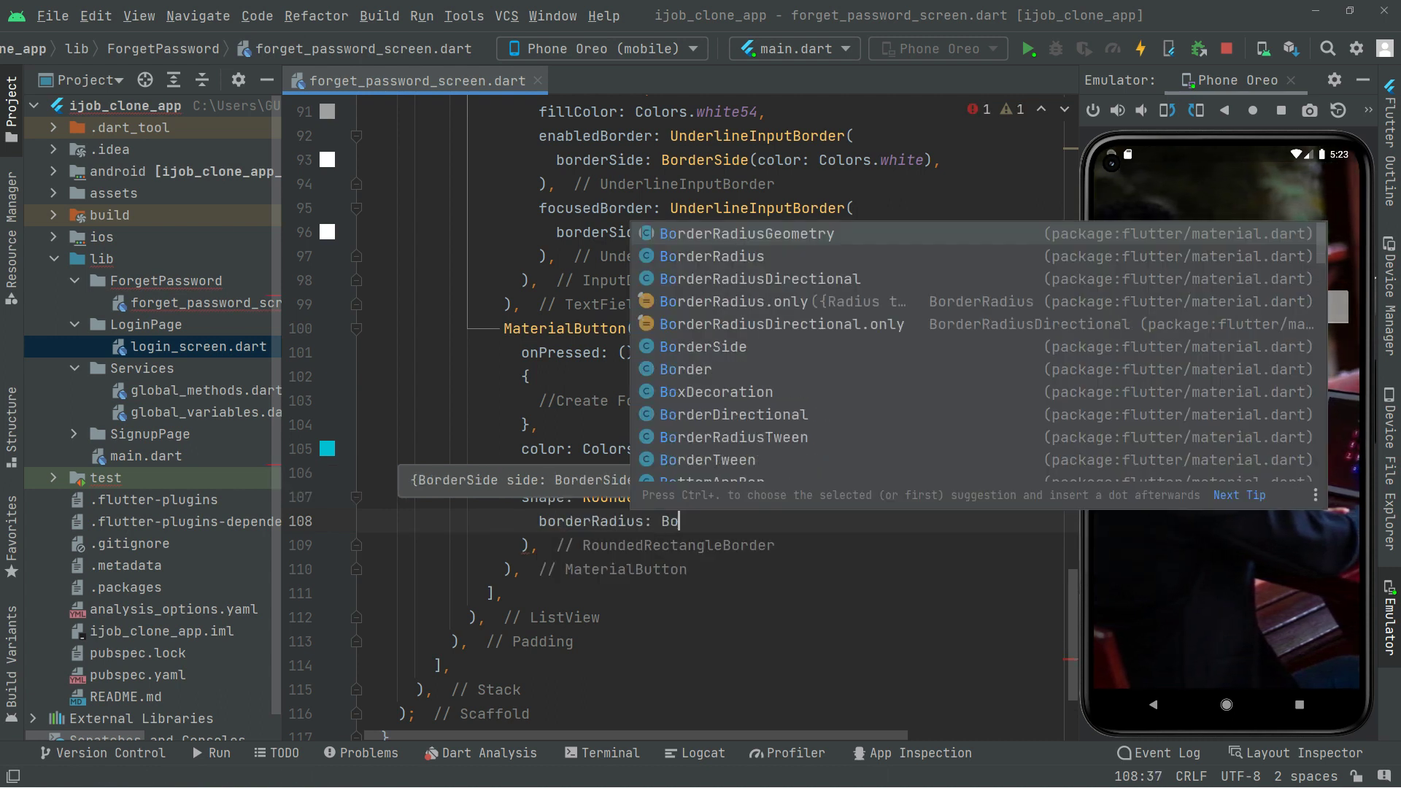
{"action": "type", "text": "rderRadius.circular("}
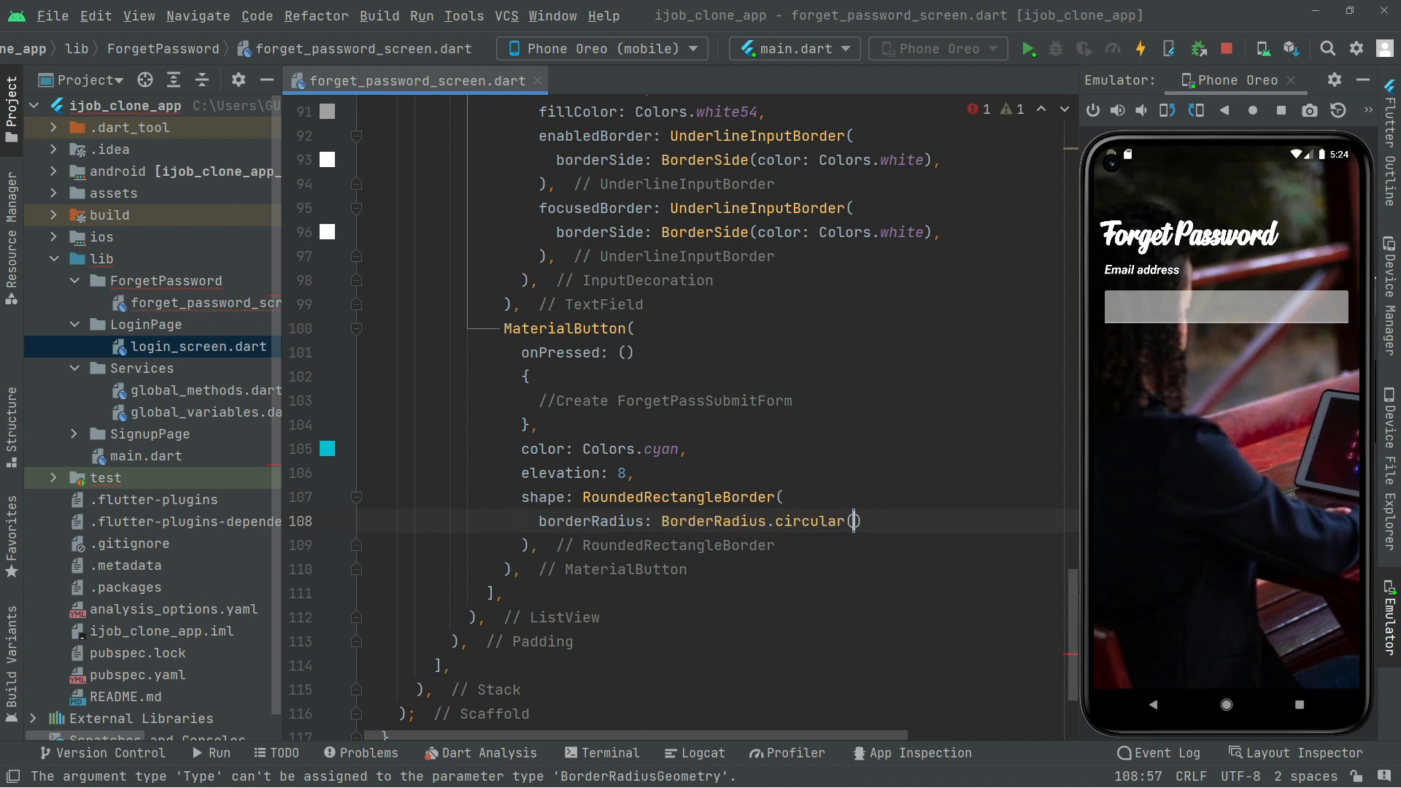
{"action": "type", "text": "13"}
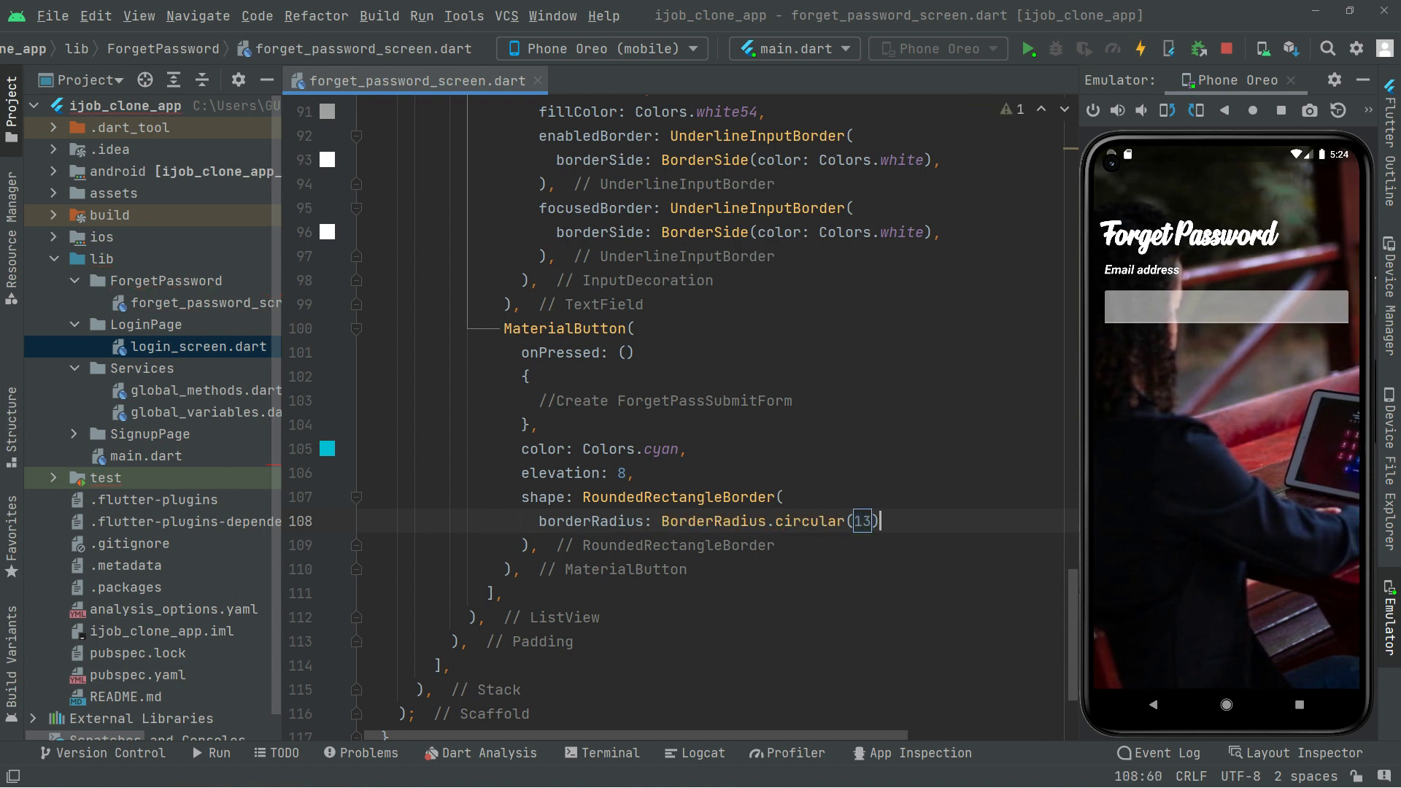
{"action": "type", "text": ","}
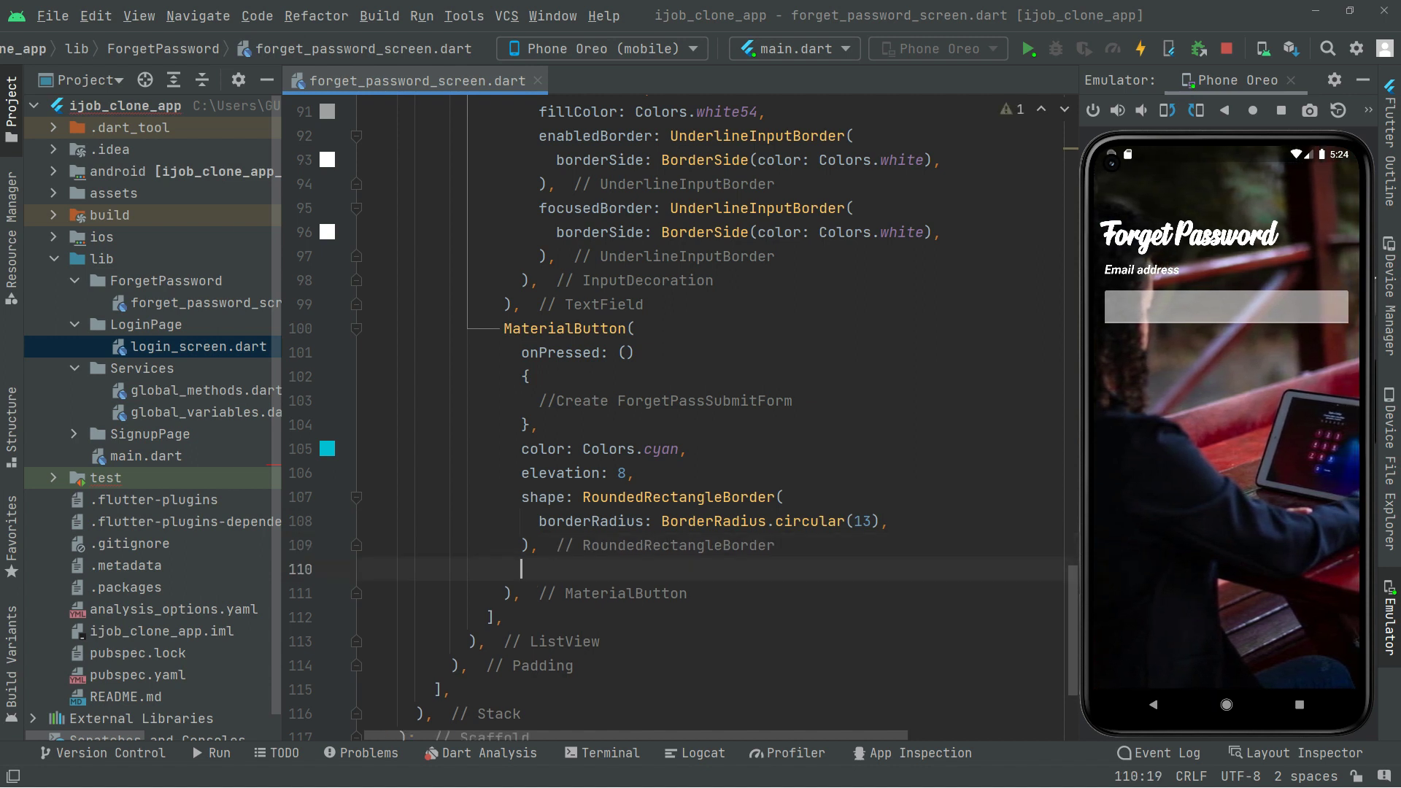
Step: Give the button a Padding child with EdgeInsets.symmetric(vertical: 14)
{"action": "type", "text": "child: ,"}
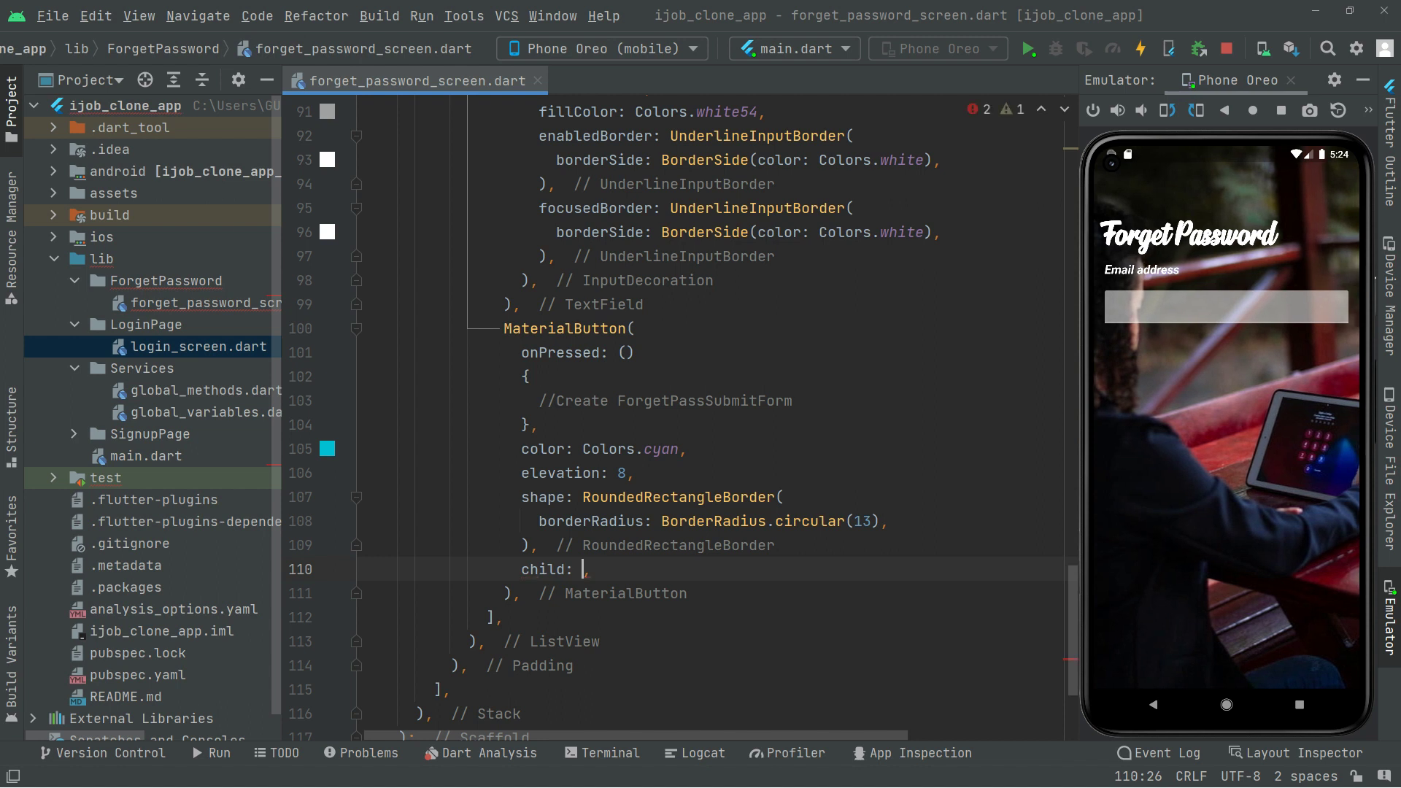
{"action": "type", "text": "Padding("}
{"action": "type", "text": "padding: EdgeInsets.symmetric(vertical: 14),"}
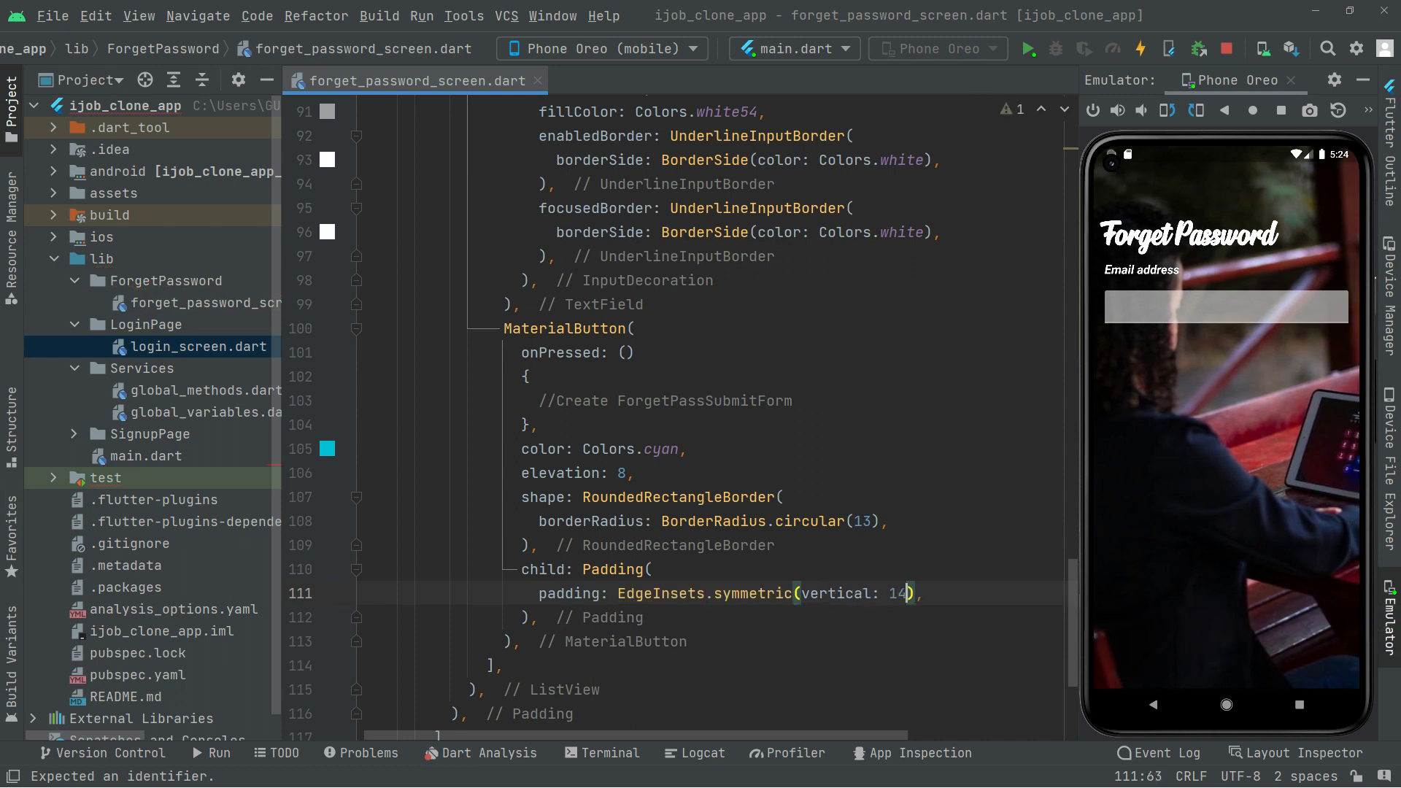
{"action": "type", "text": "child: ,"}
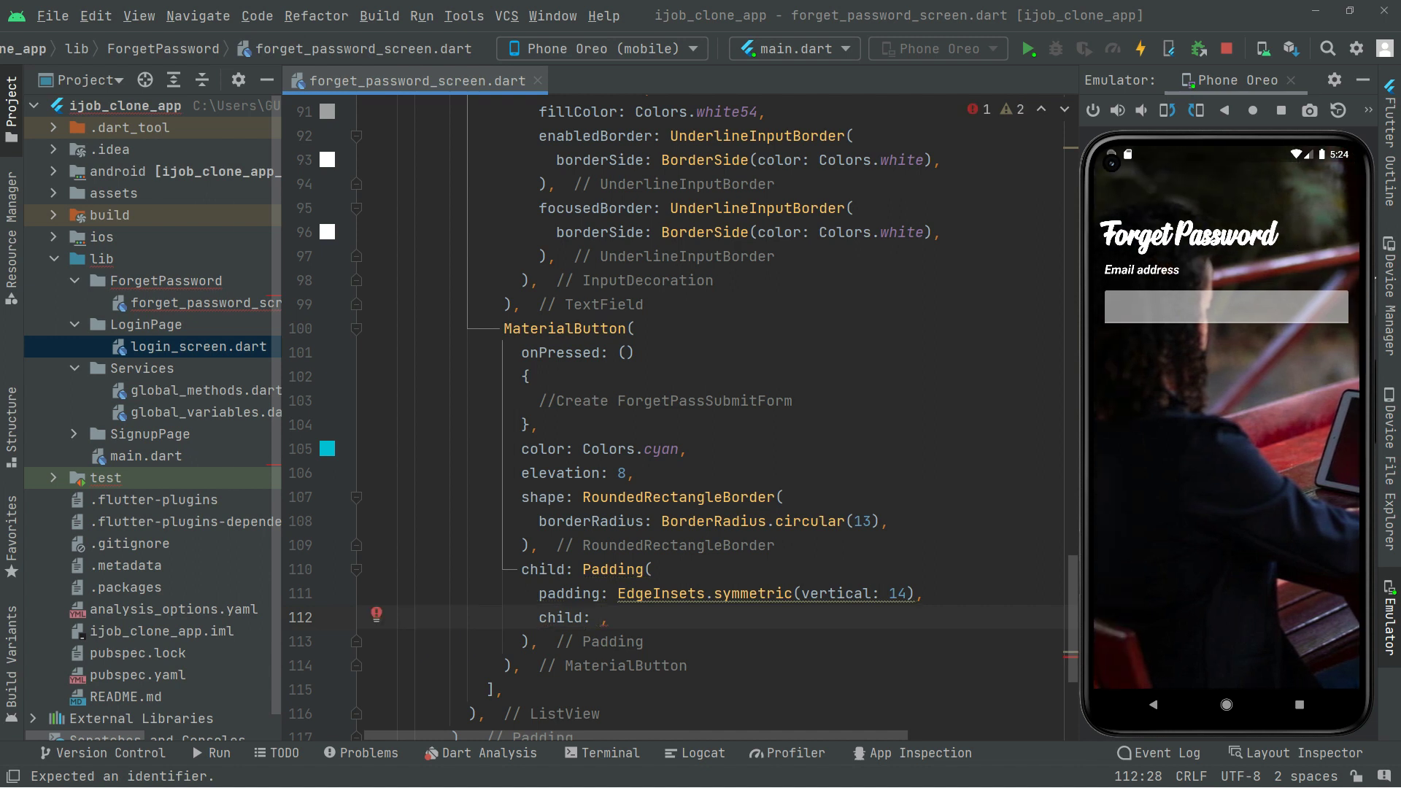
Step: Set the Padding's child to Text('Reset now') and start its TextStyle
{"action": "type", "text": "Text("}
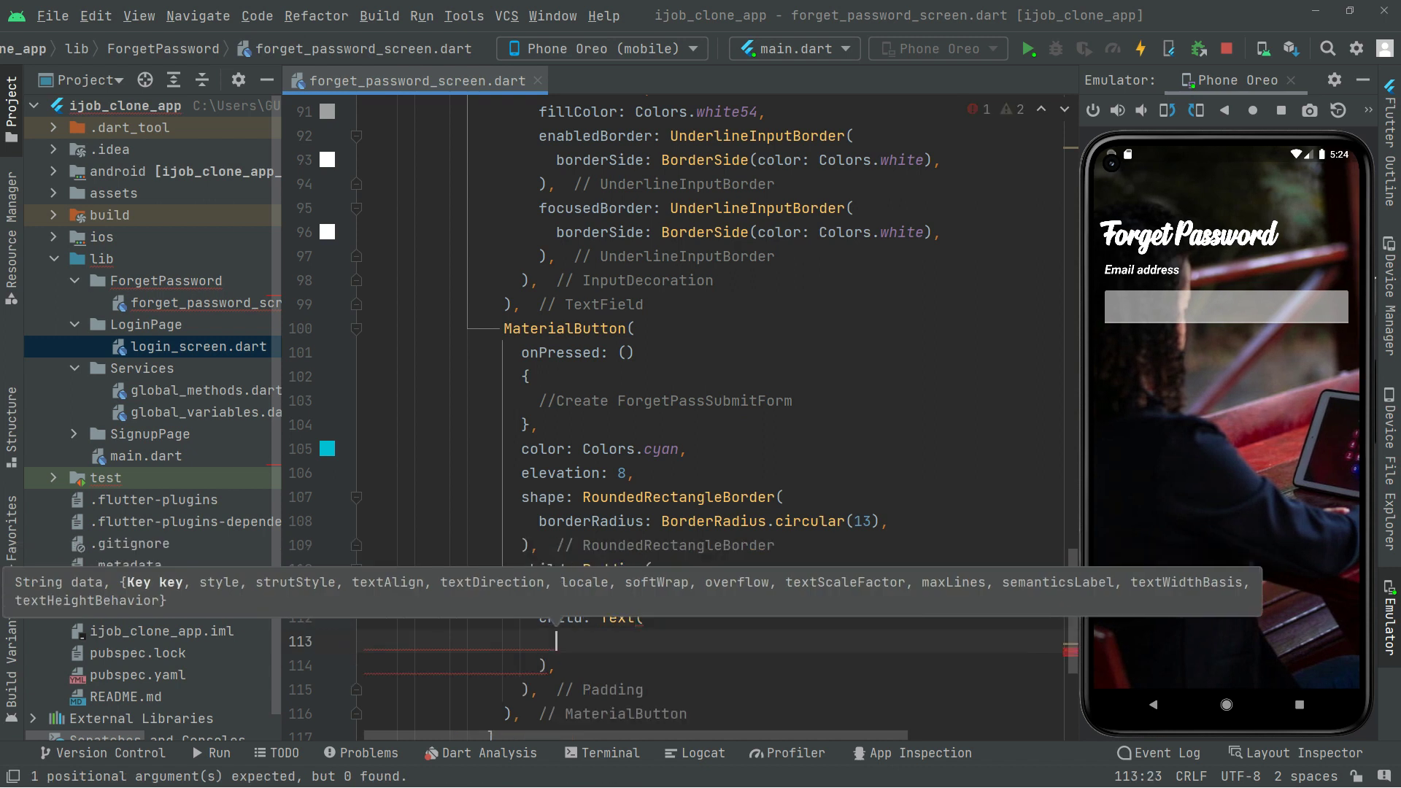
{"action": "type", "text": "'Res"}
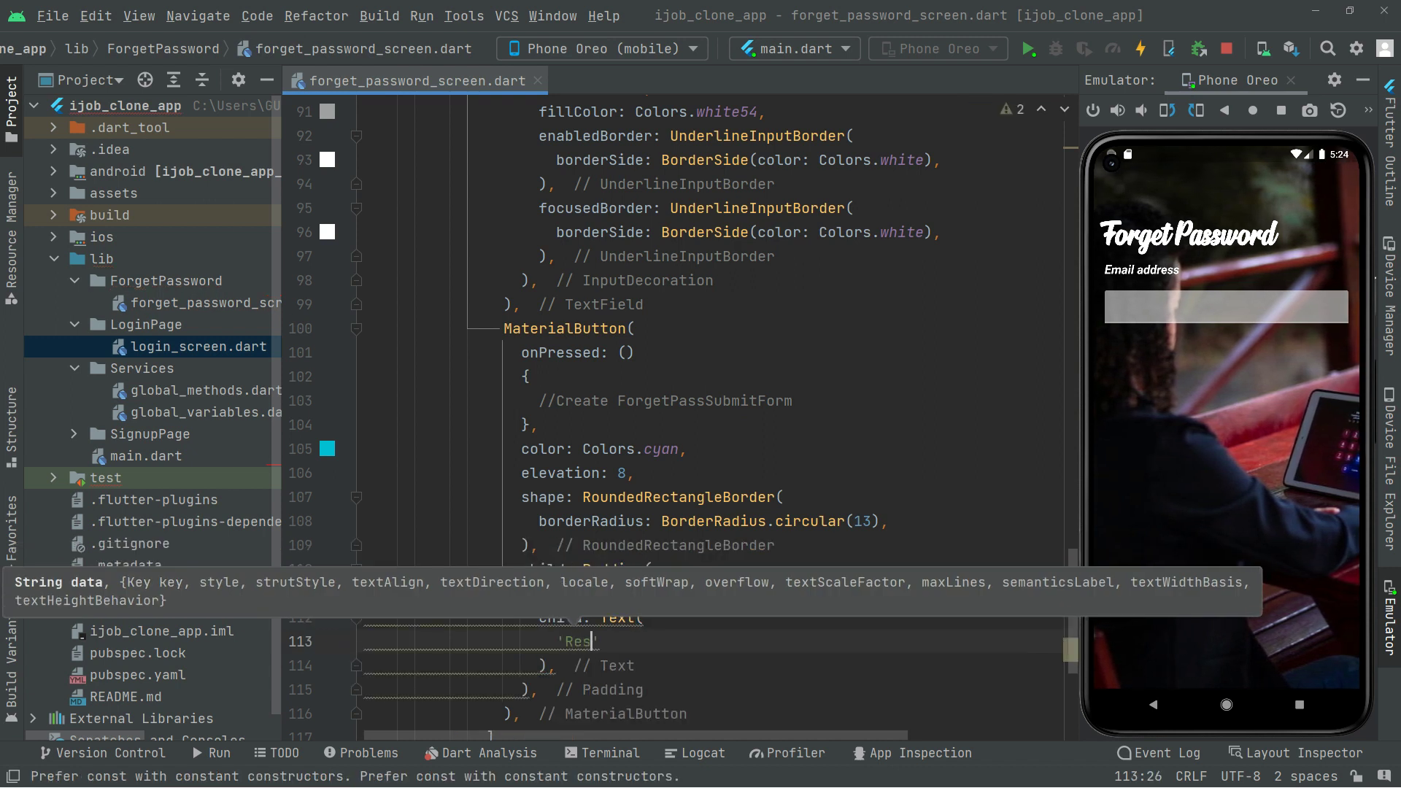
{"action": "type", "text": "et now"}
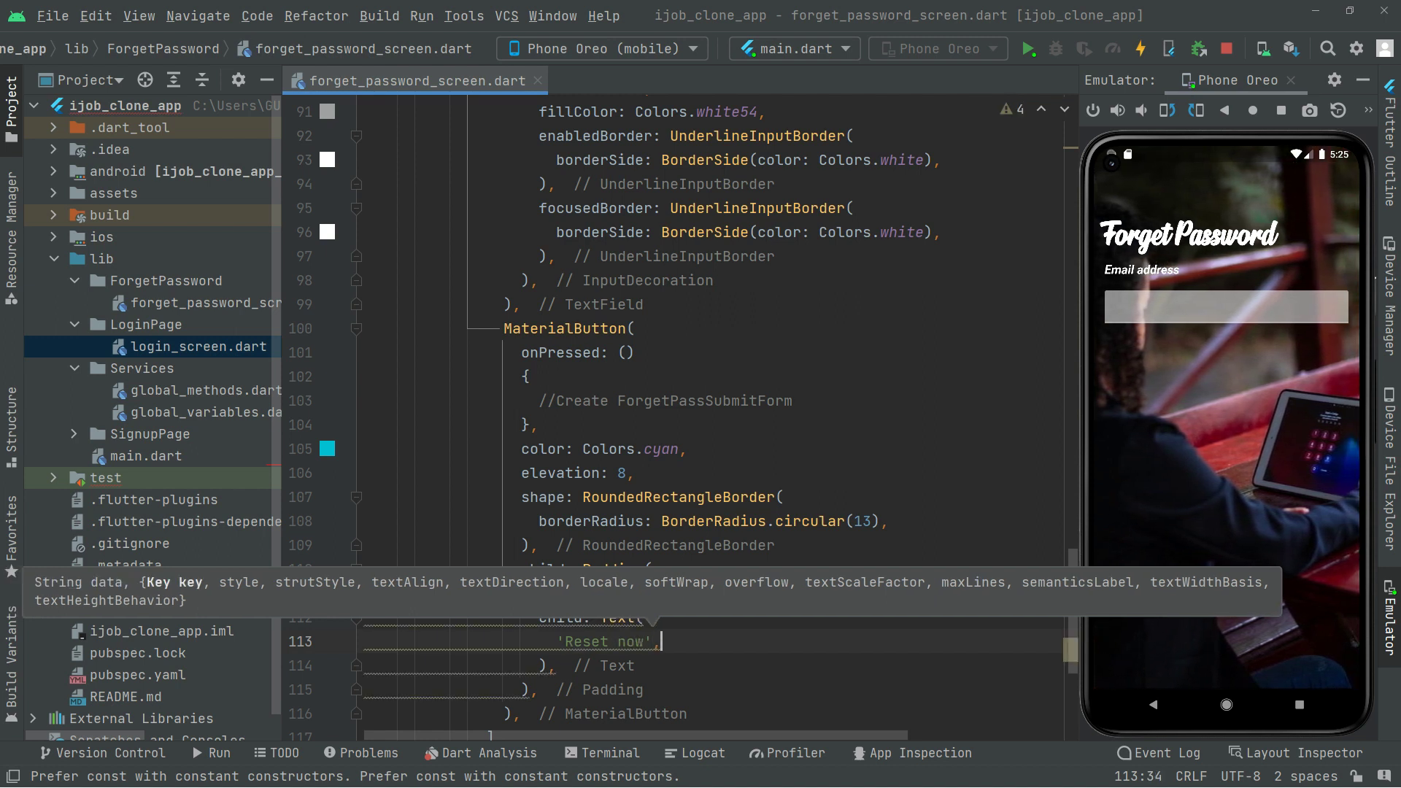
{"action": "type", "text": "style: Tex,"}
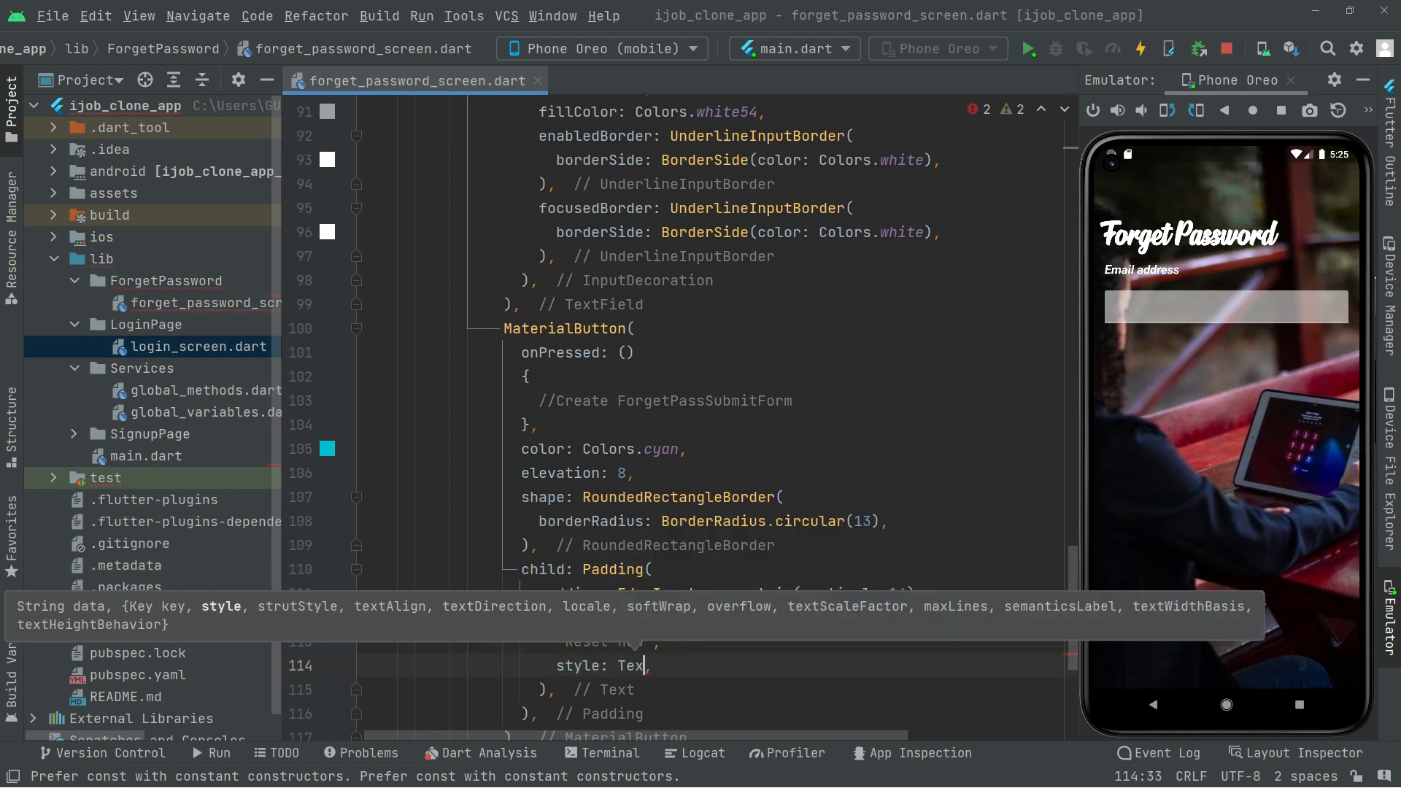
{"action": "type", "text": "tStyle"}
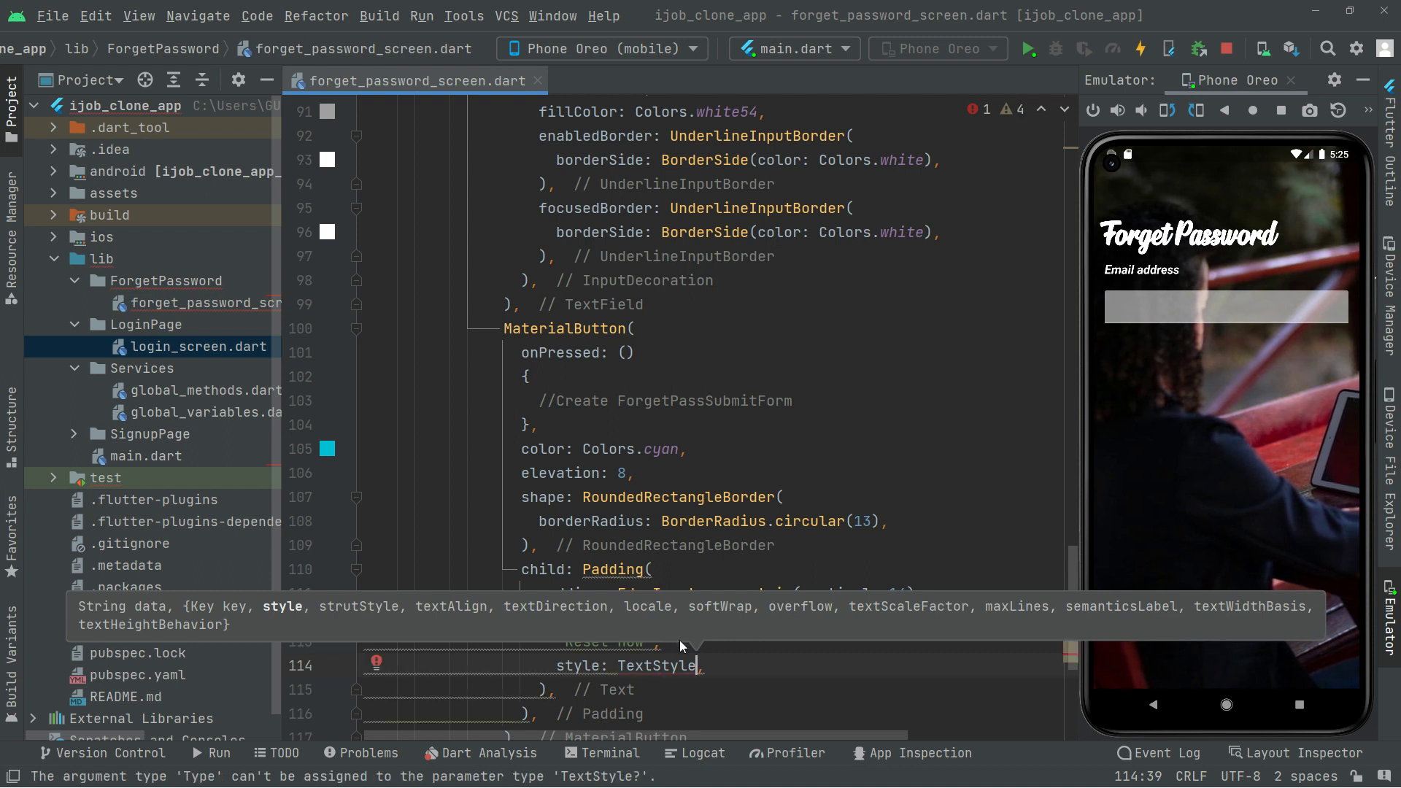
Step: Style the label with color Colors.white and fontWeight FontWeight.bold
{"action": "scroll", "scroll_direction": "down", "scroll_amount": 3}
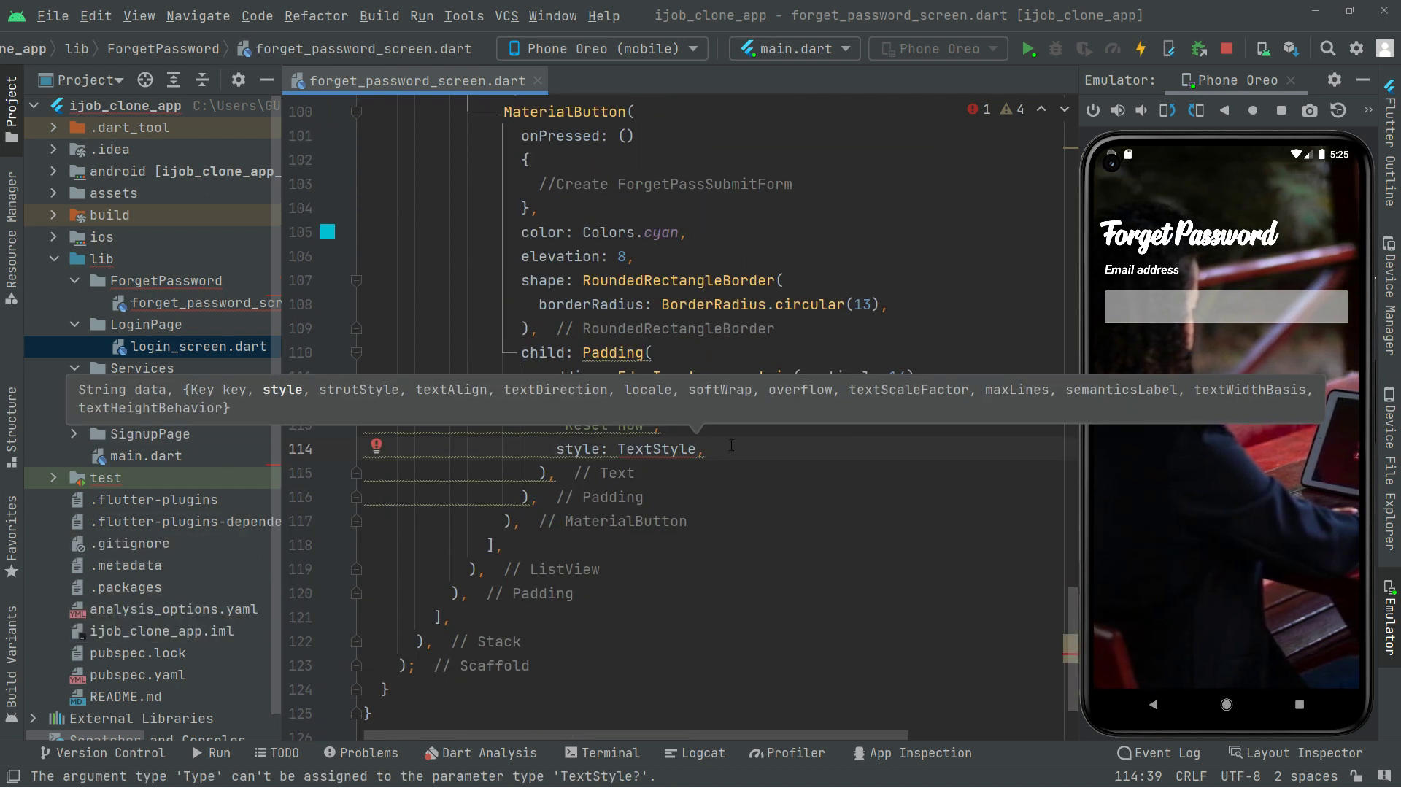
{"action": "type", "text": "c"}
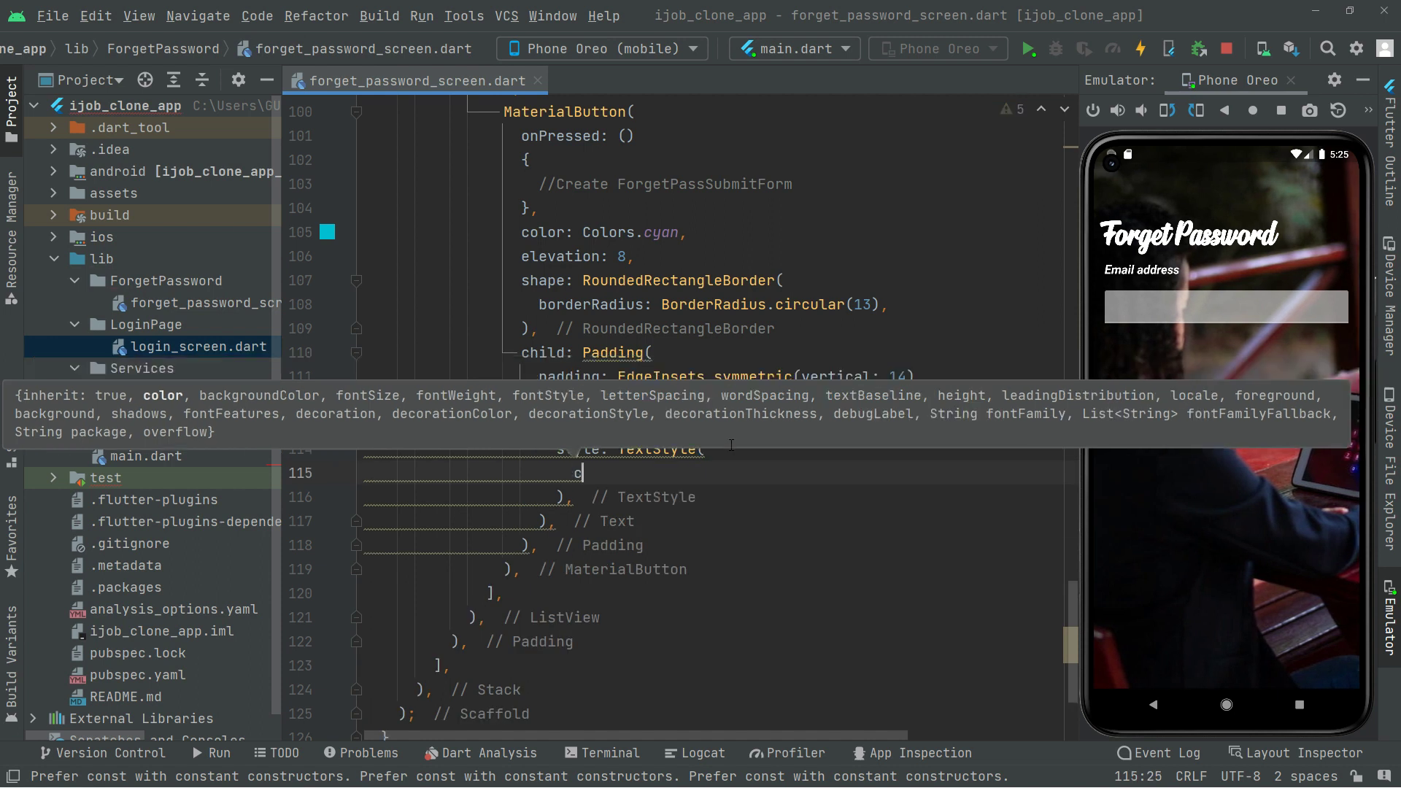
{"action": "type", "text": "olor: Colors.white"}
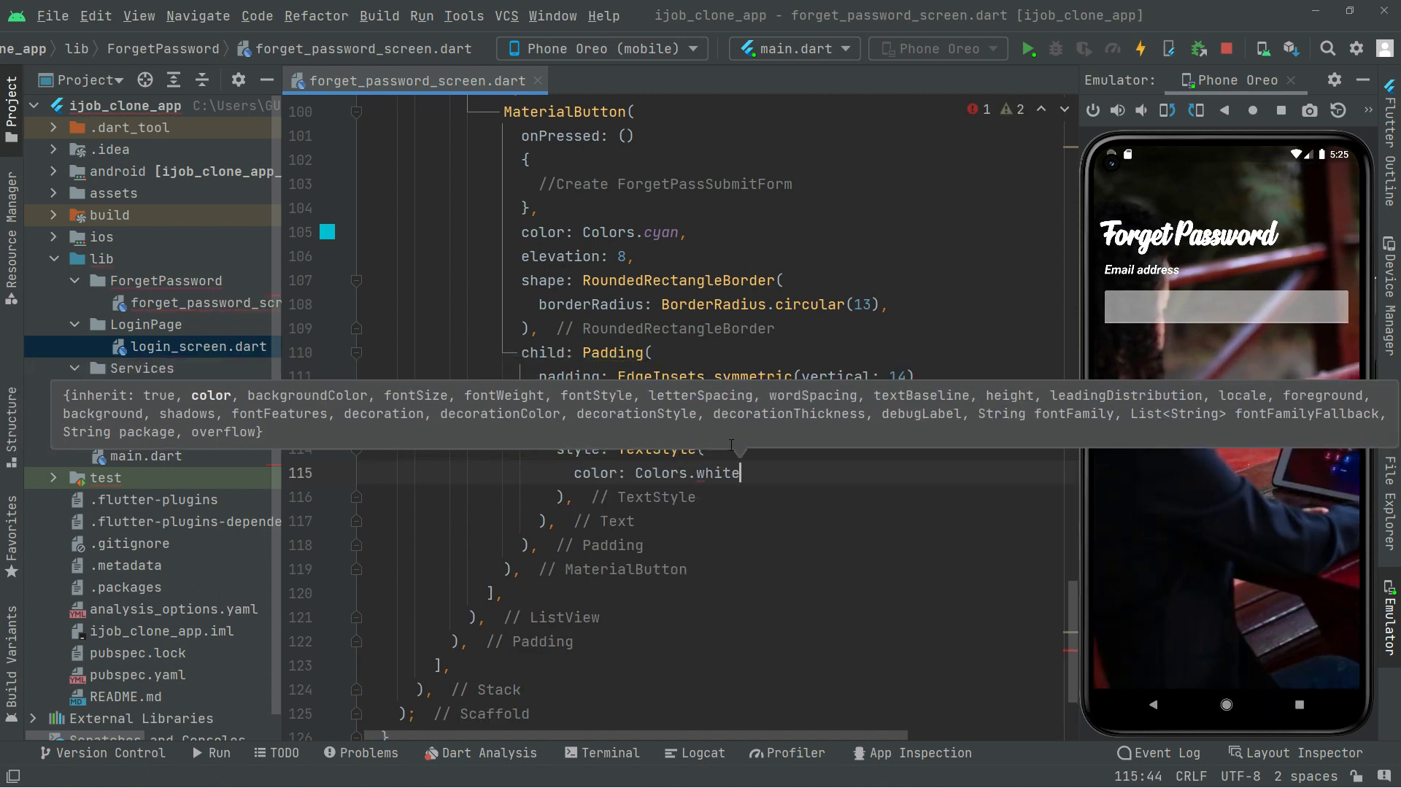
{"action": "type", "text": ","}
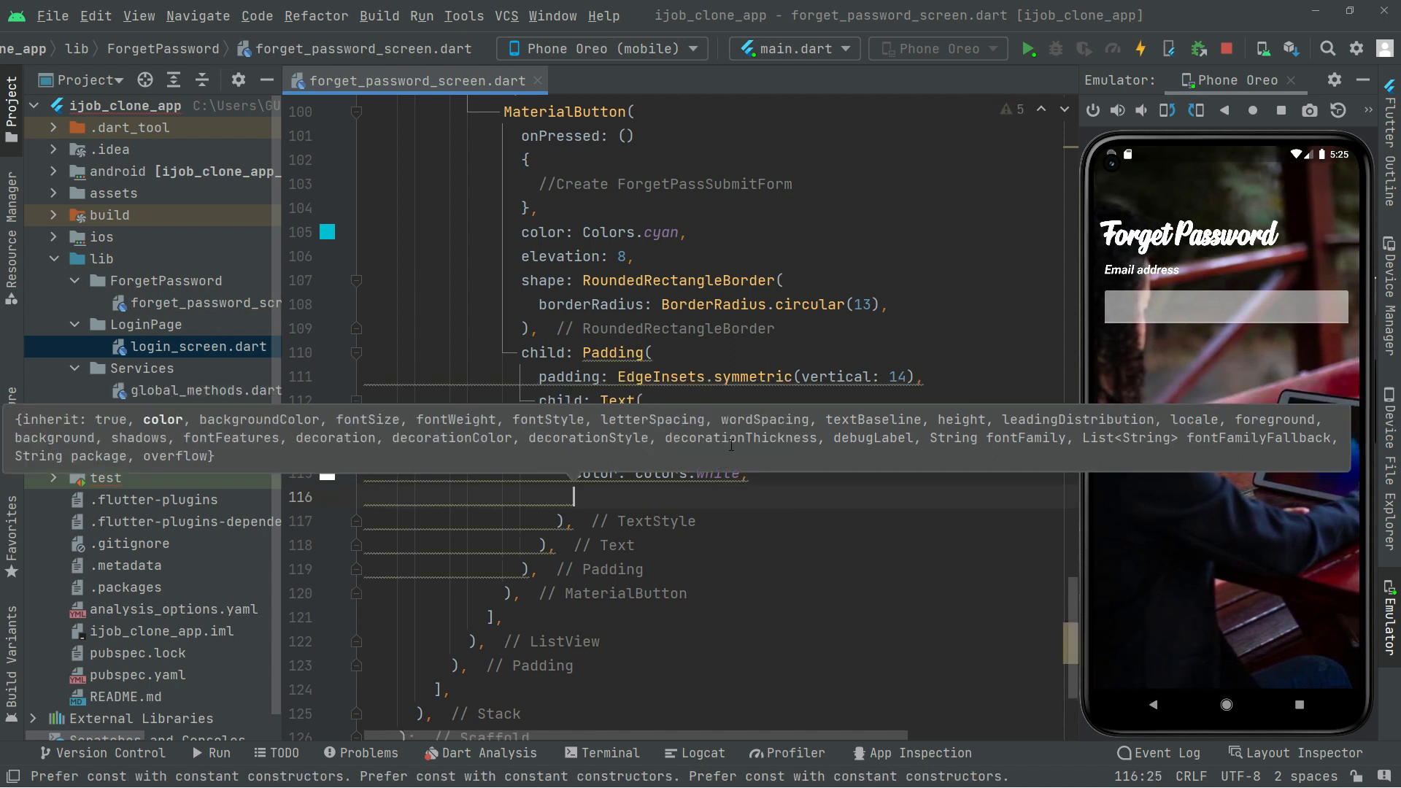
{"action": "type", "text": "fontWeight:"}
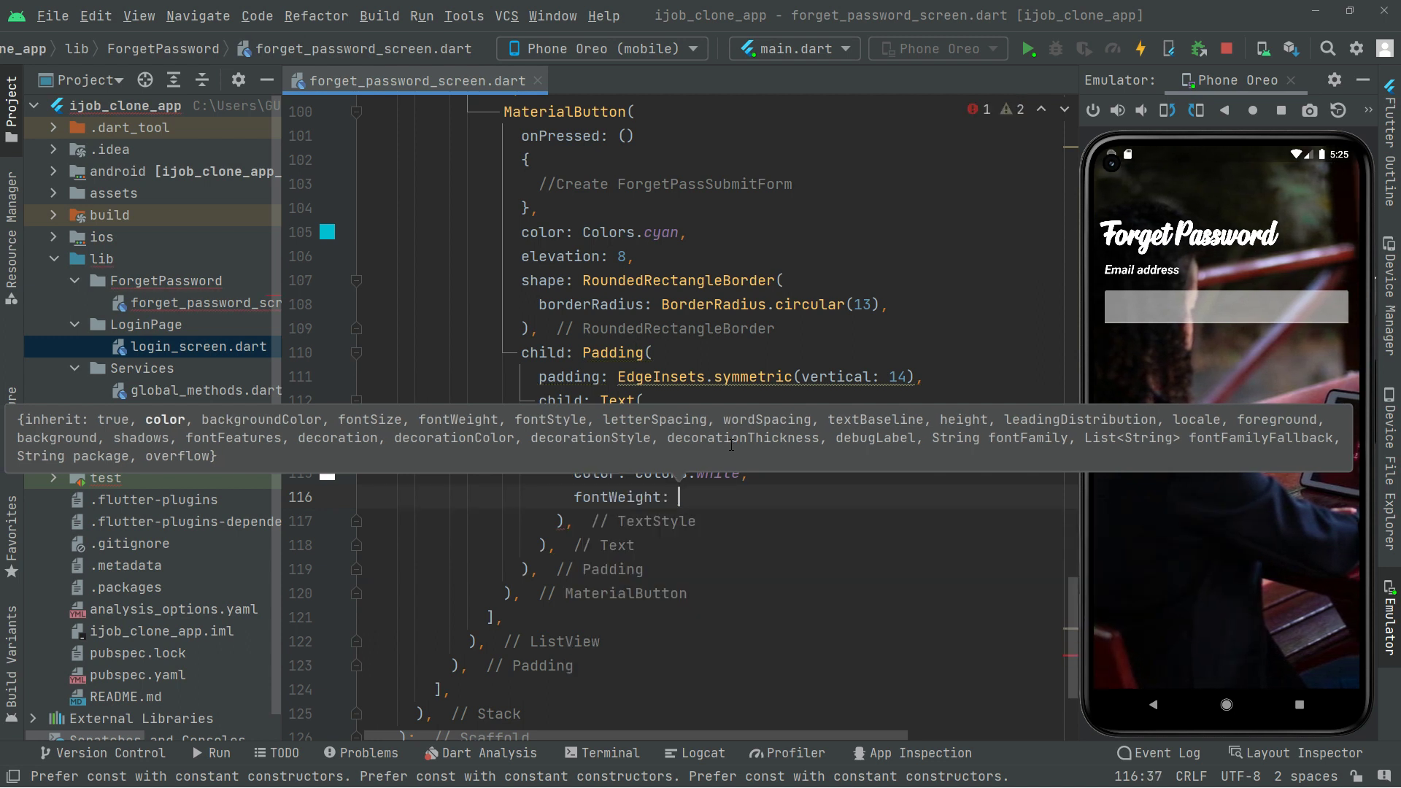
{"action": "type", "text": "FontWeight"}
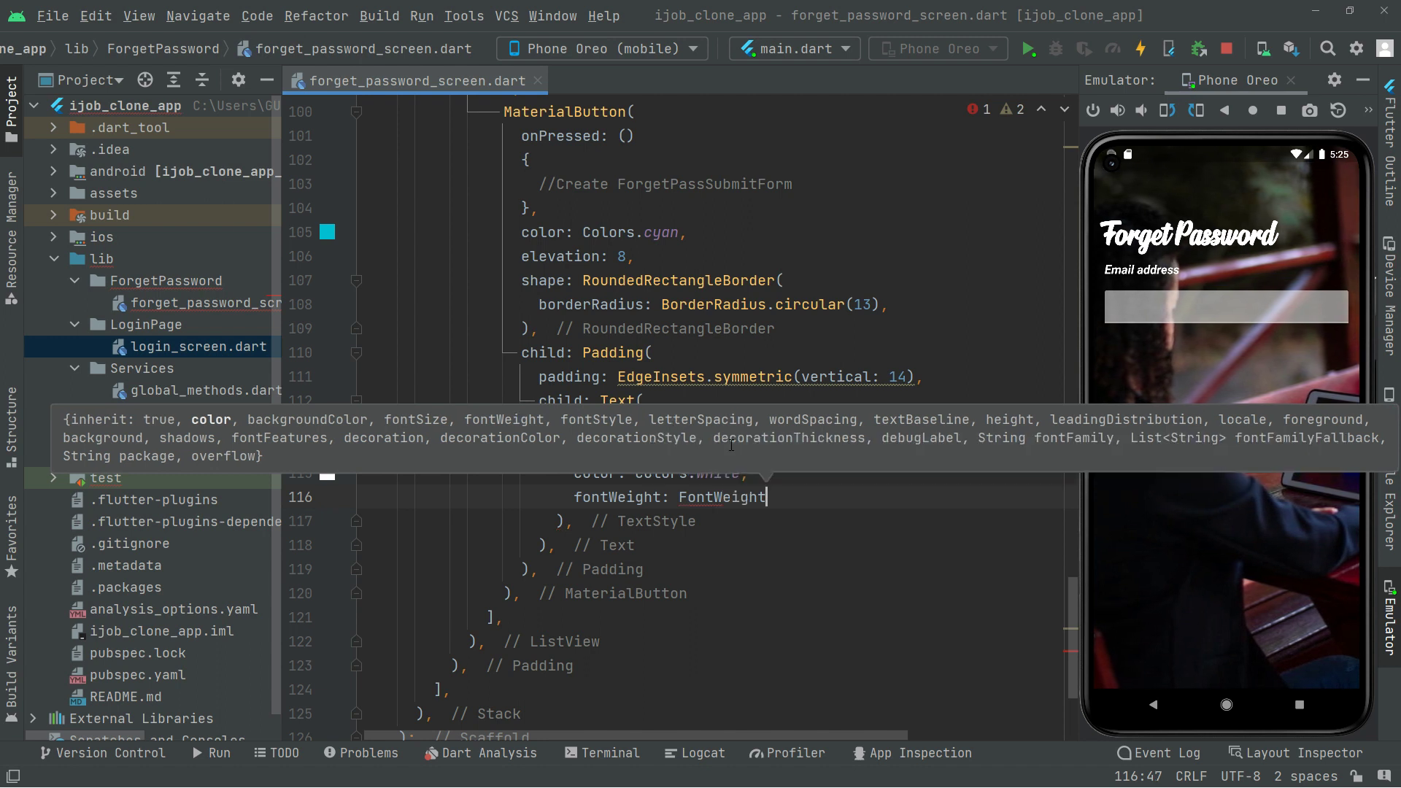
{"action": "type", "text": ".bold"}
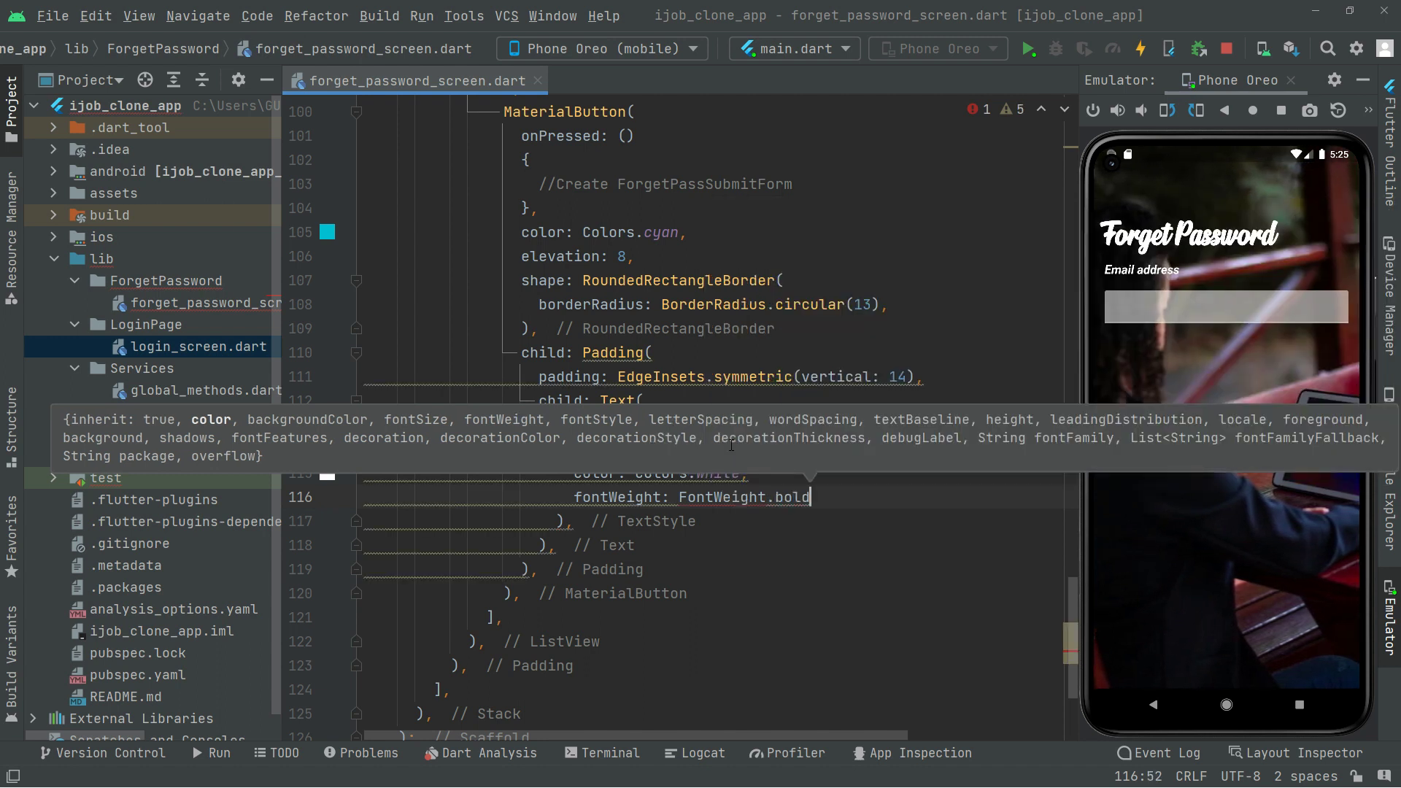
{"action": "type", "text": ","}
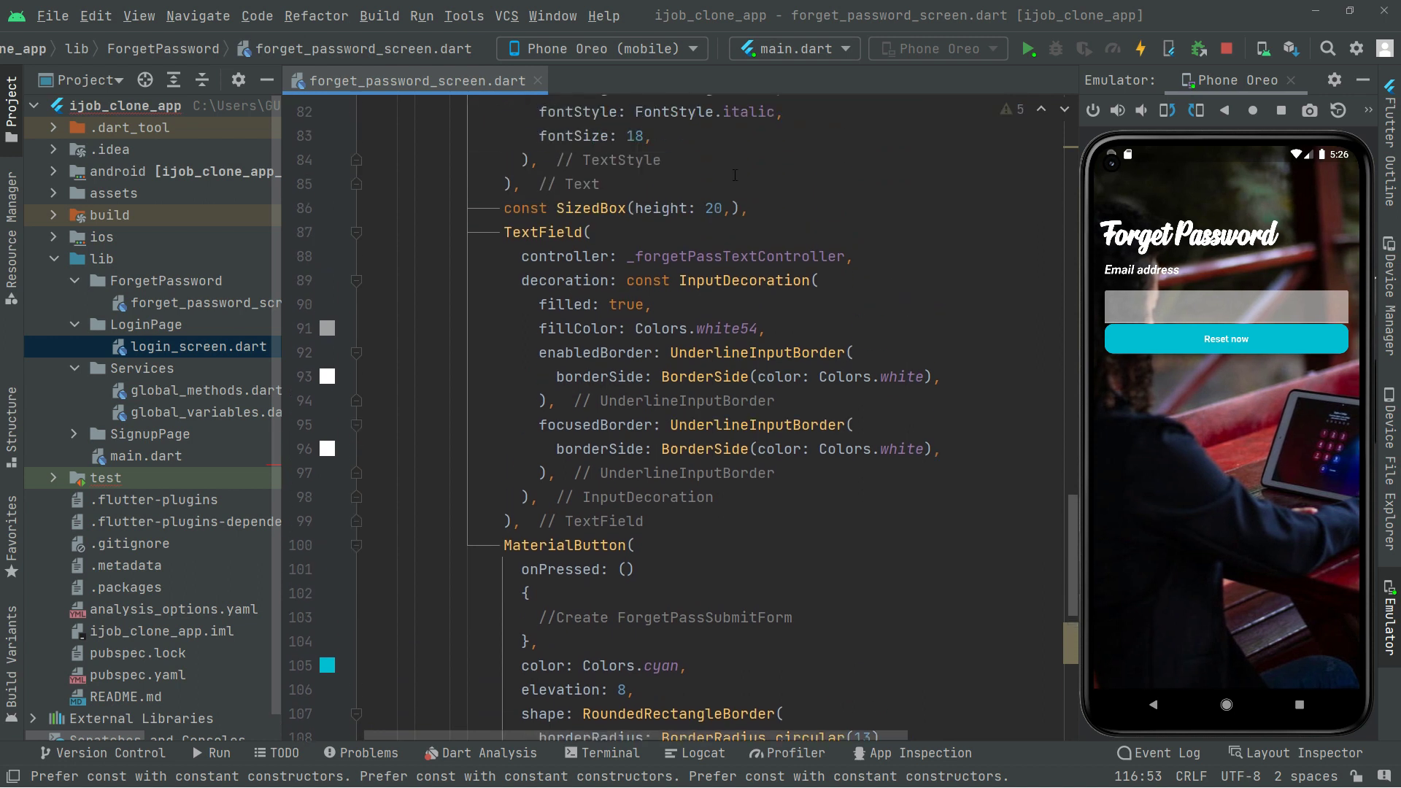
Step: Insert a const SizedBox above the MaterialButton and set its height to 60
{"action": "triple_click", "coordinate": [623, 207]}
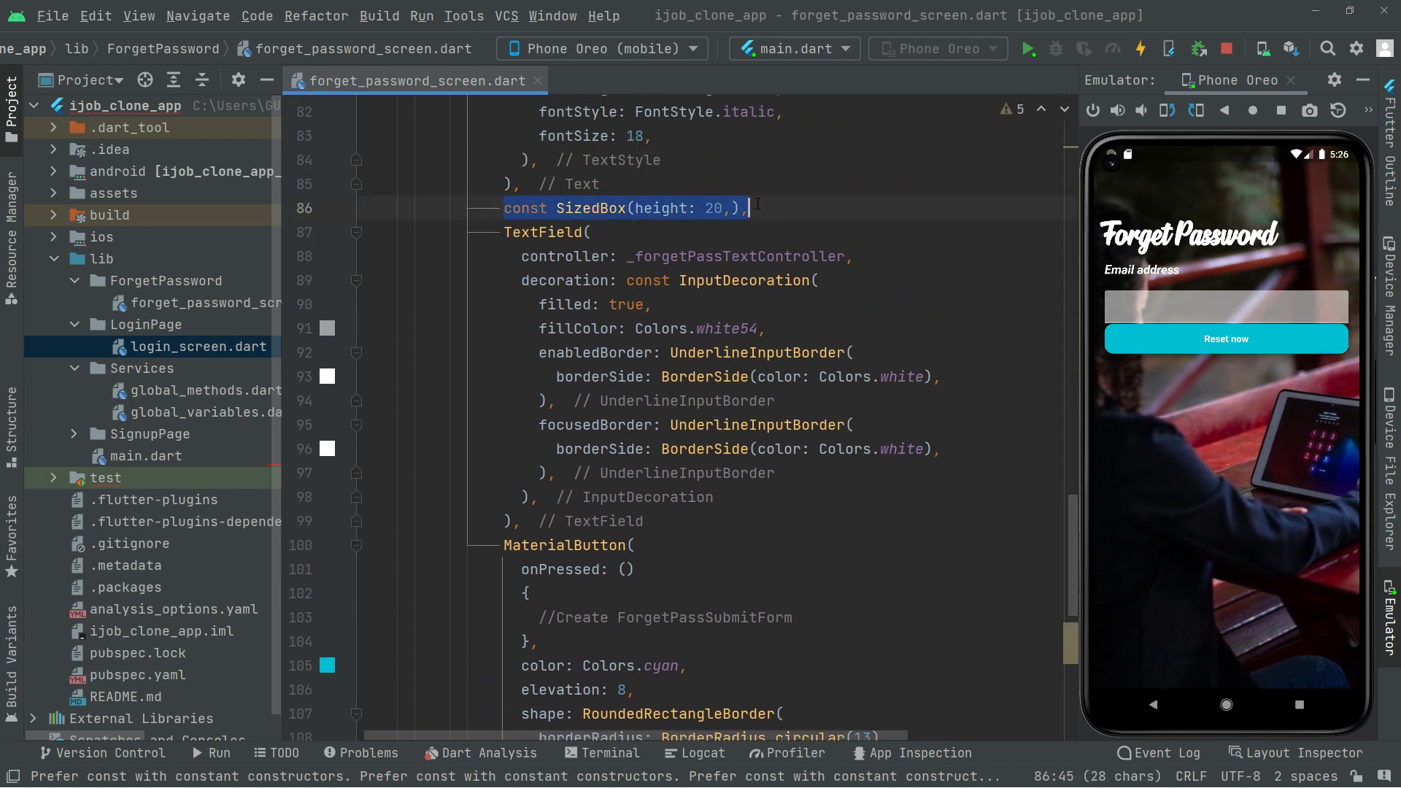
{"action": "scroll", "scroll_direction": "down", "scroll_amount": 3}
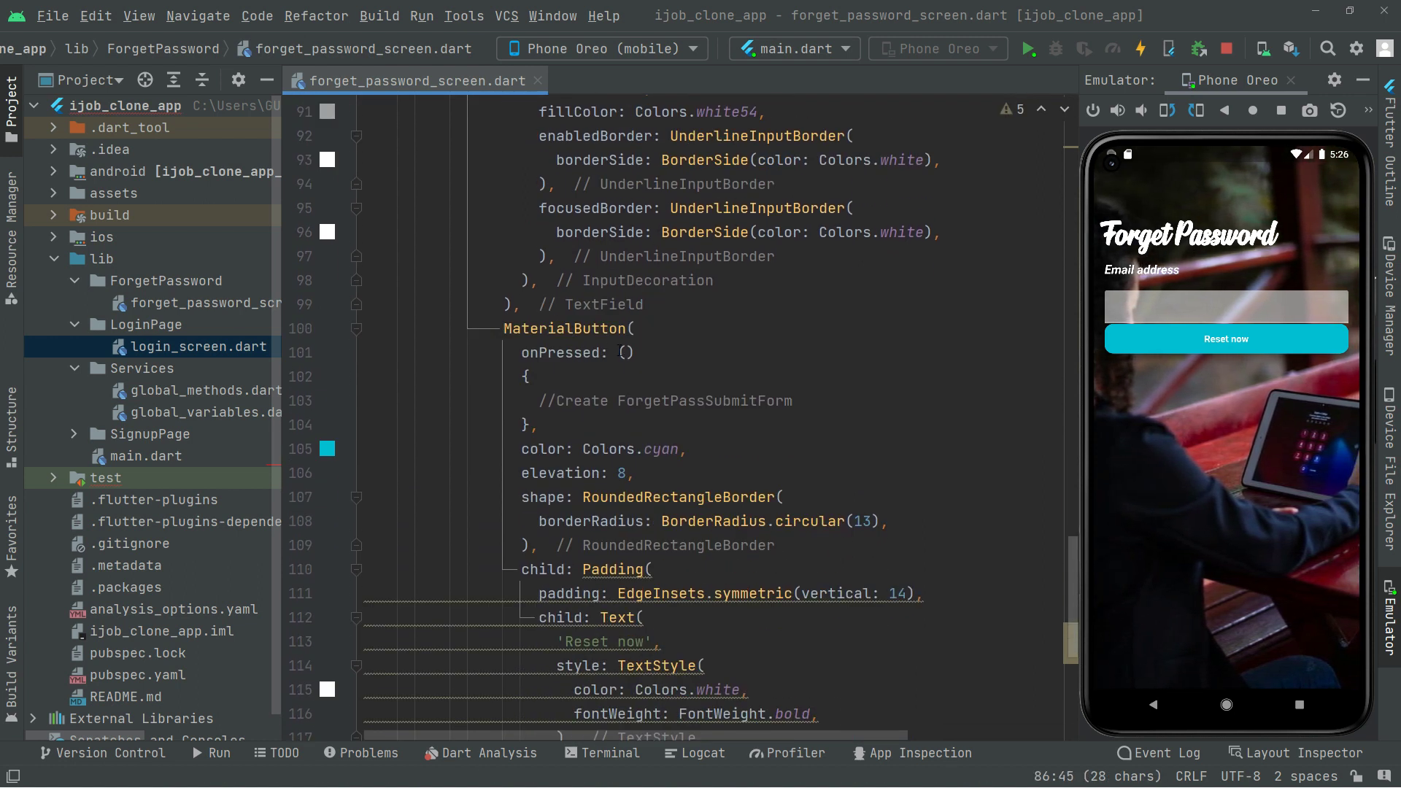
{"action": "type", "text": "const SizedBox(height: 20,),"}
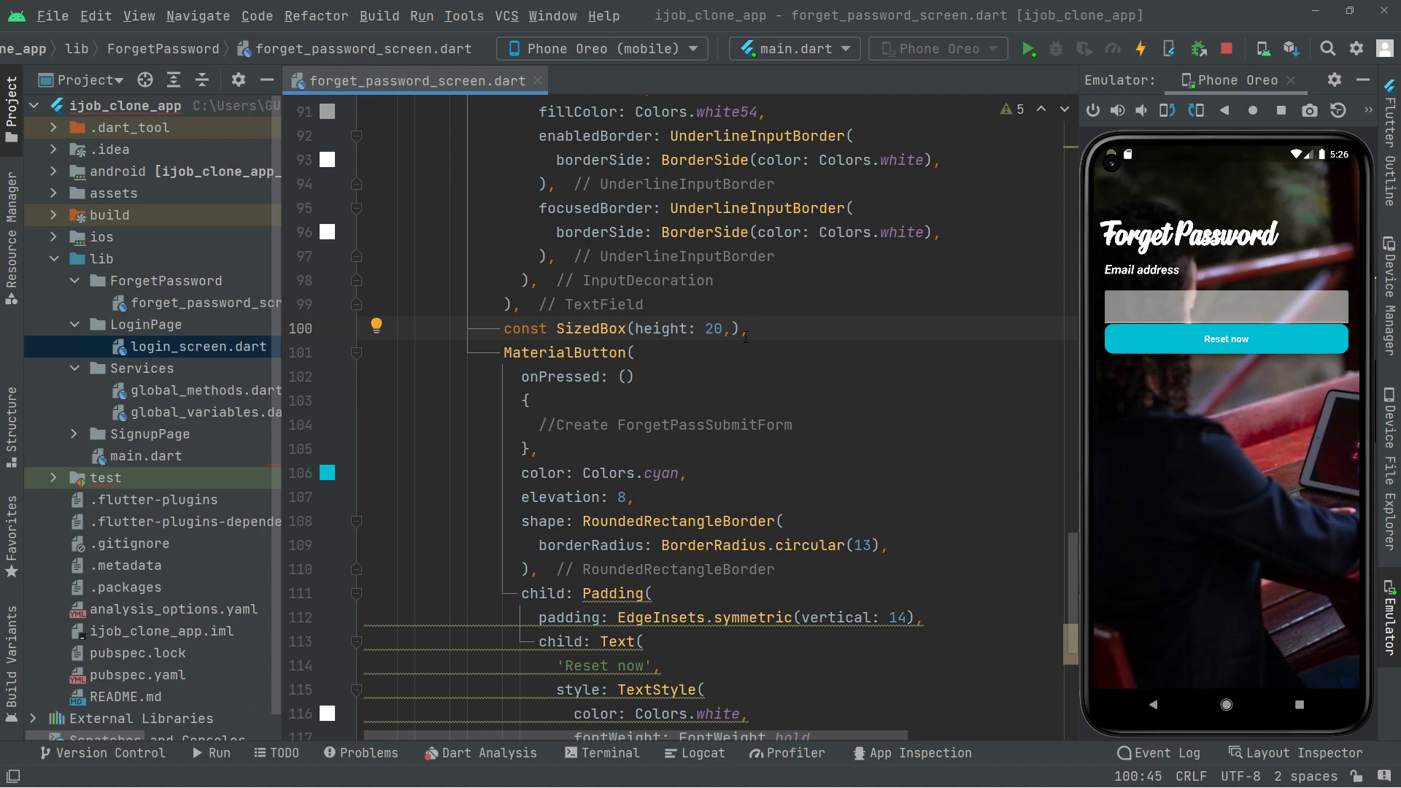
{"action": "double_click", "coordinate": [712, 328]}
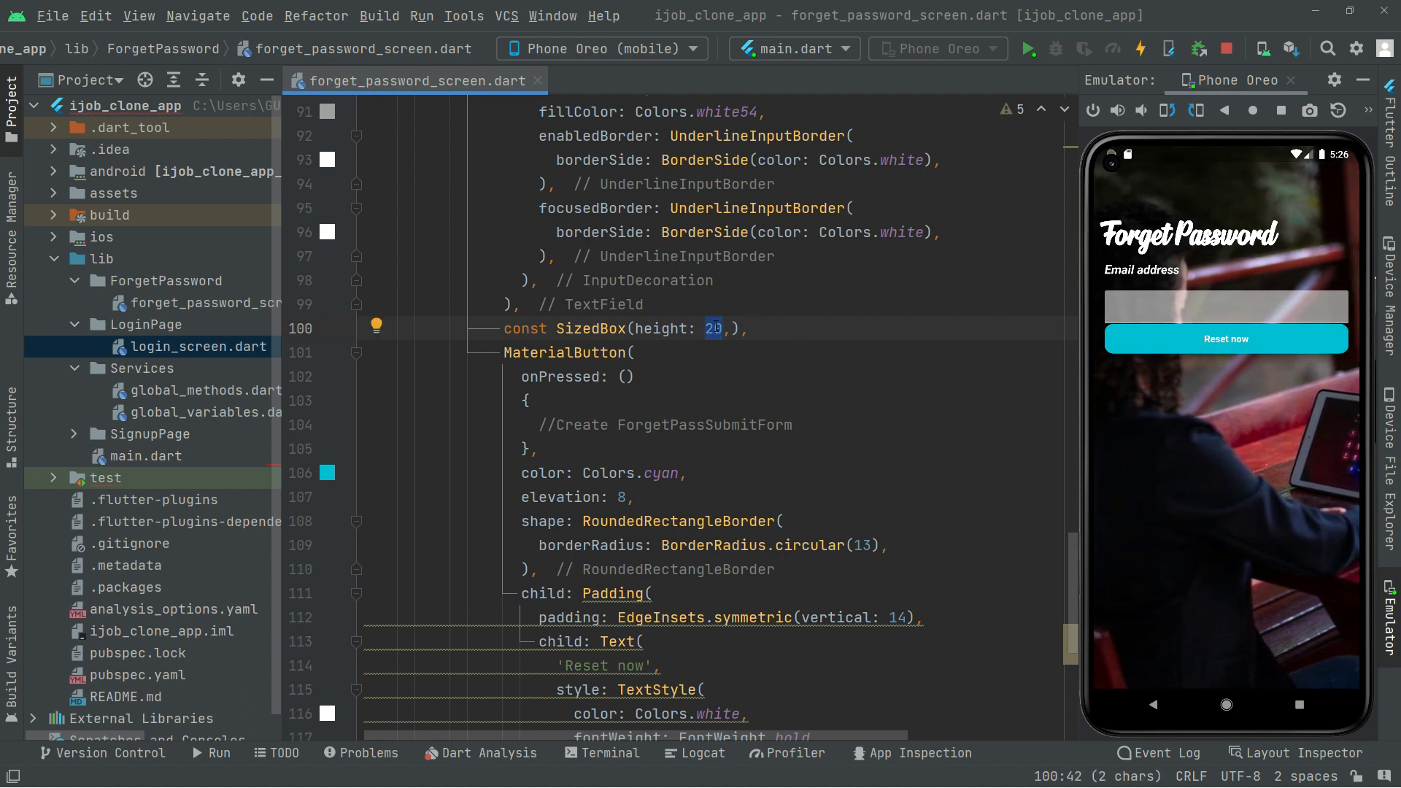
{"action": "type", "text": "60"}
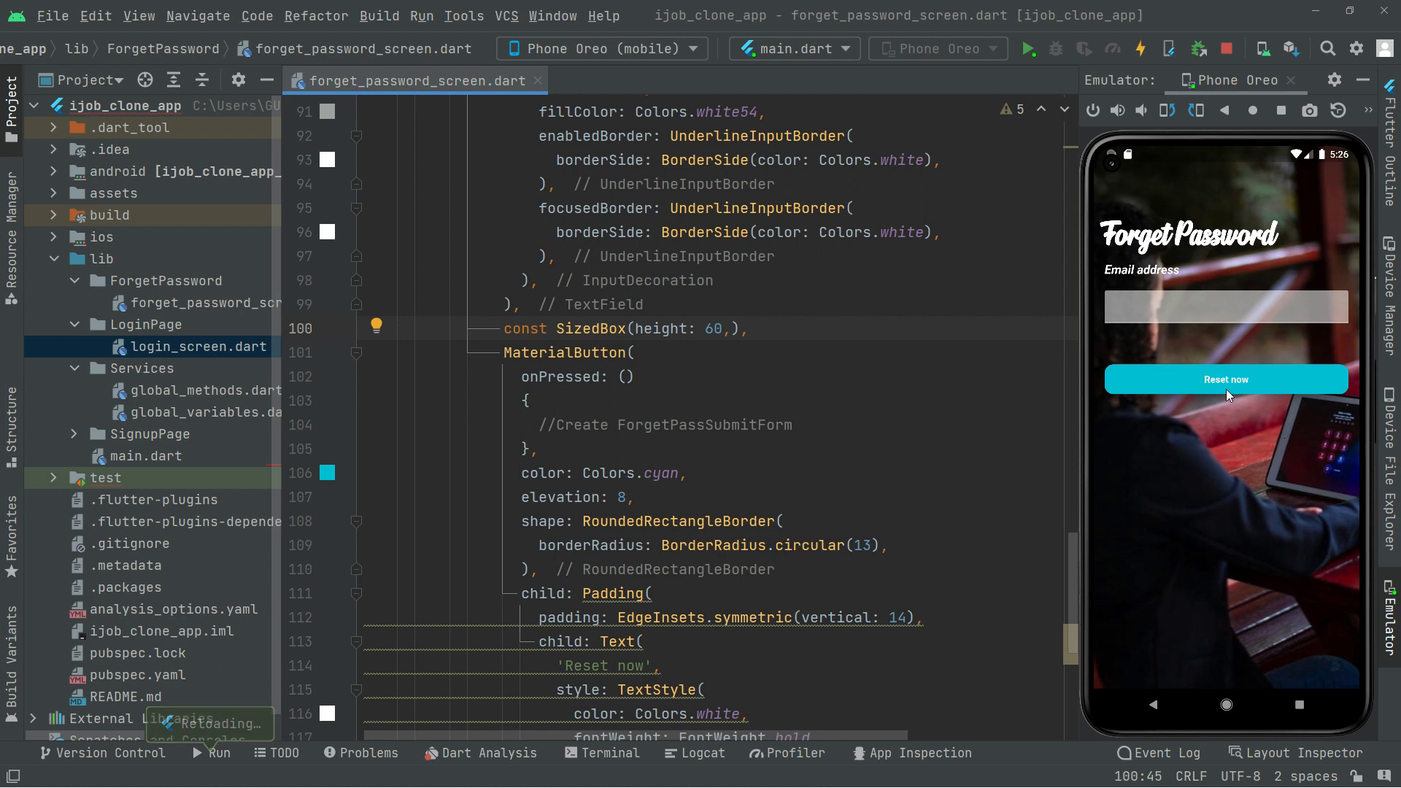
{"action": "scroll", "scroll_direction": "down", "scroll_amount": 3}
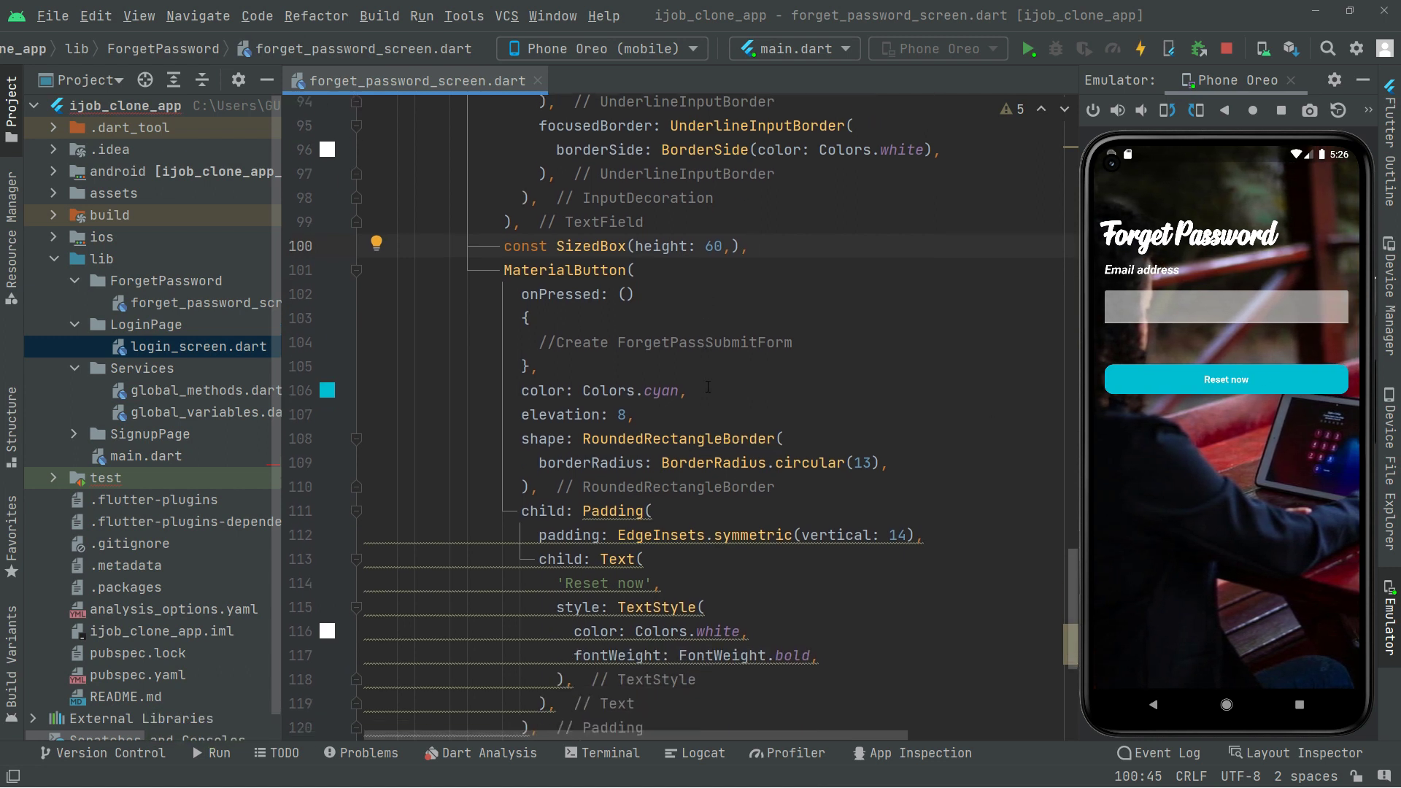
{"action": "scroll", "scroll_direction": "down", "scroll_amount": 3}
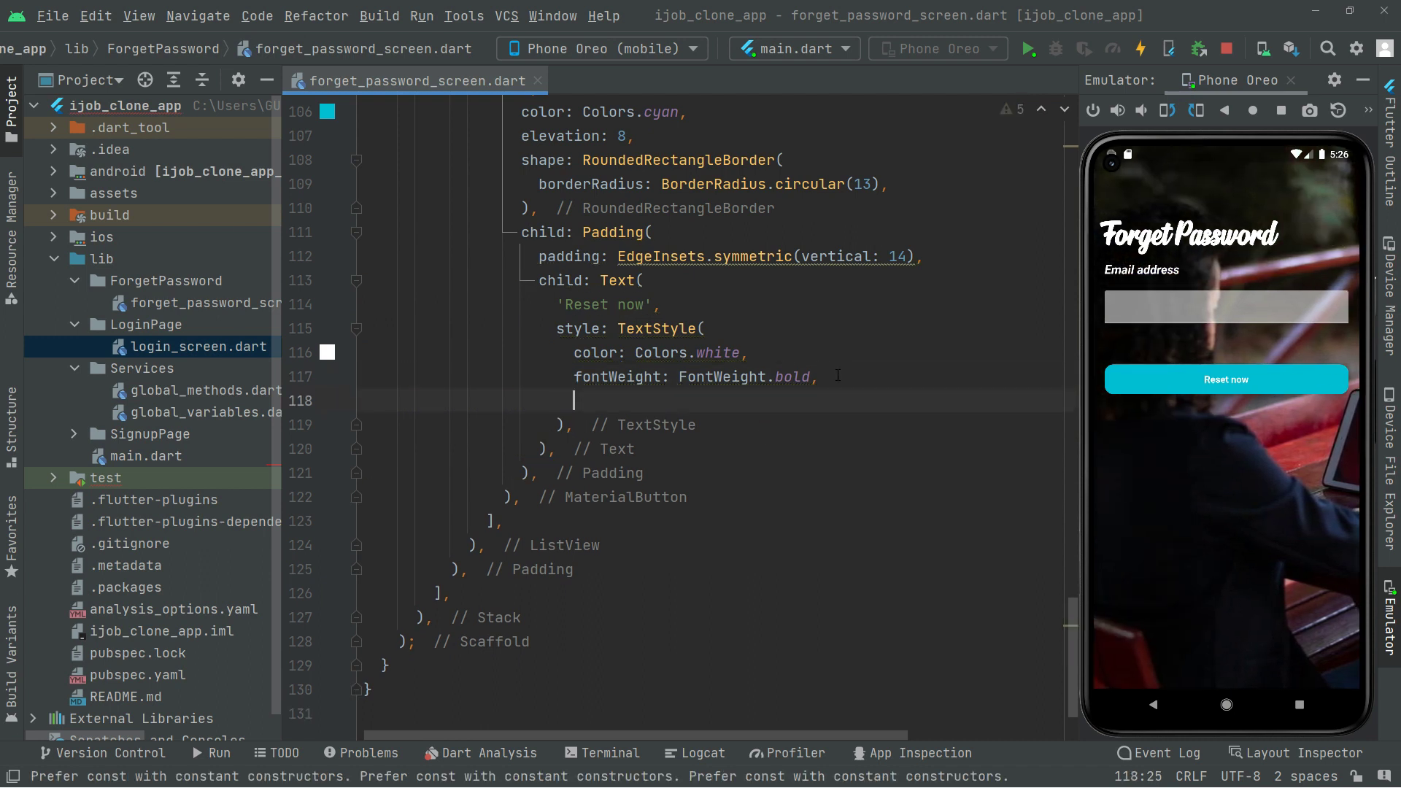
Step: Add fontSize: 20 and fontStyle: FontStyle.italic to the label's TextStyle
{"action": "type", "text": "fontSize:"}
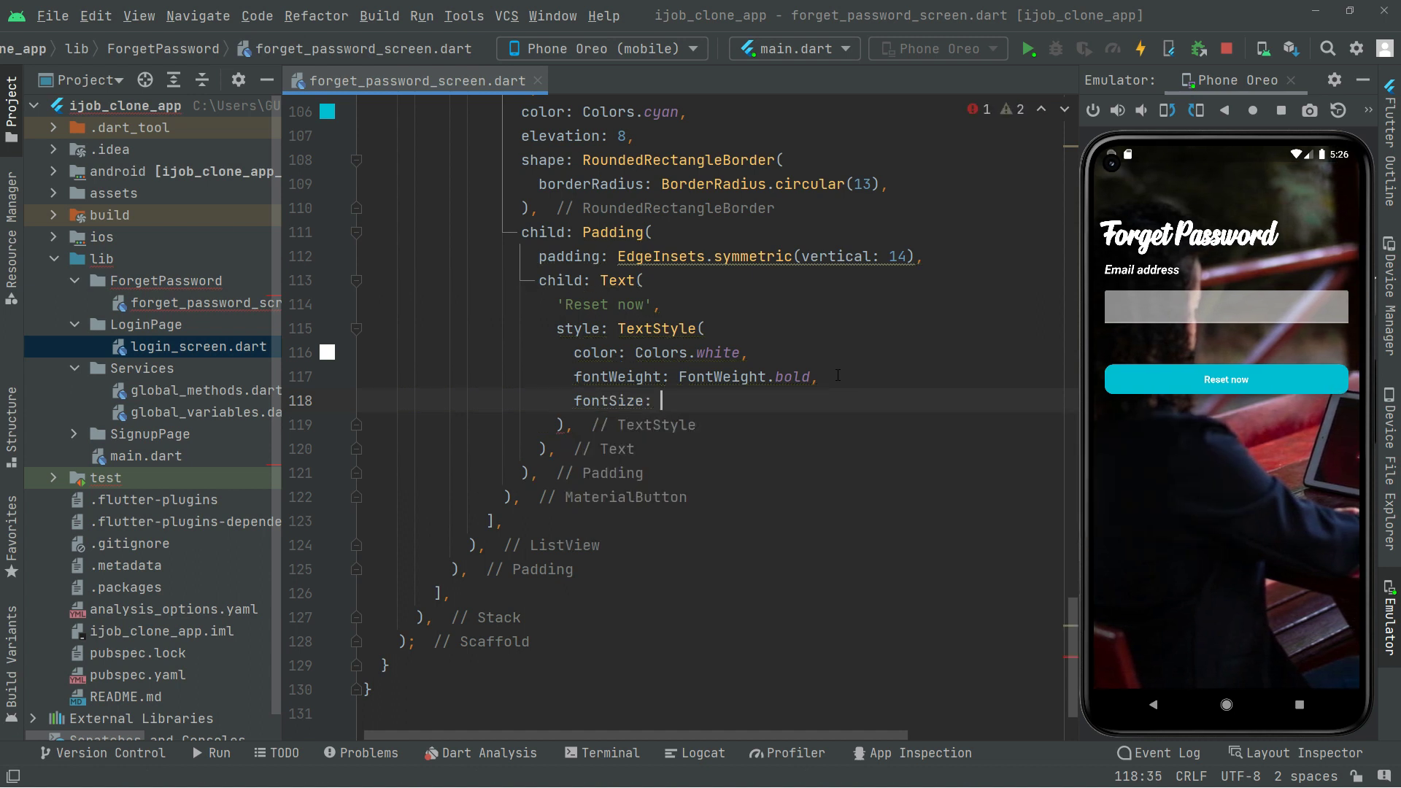
{"action": "type", "text": "20,"}
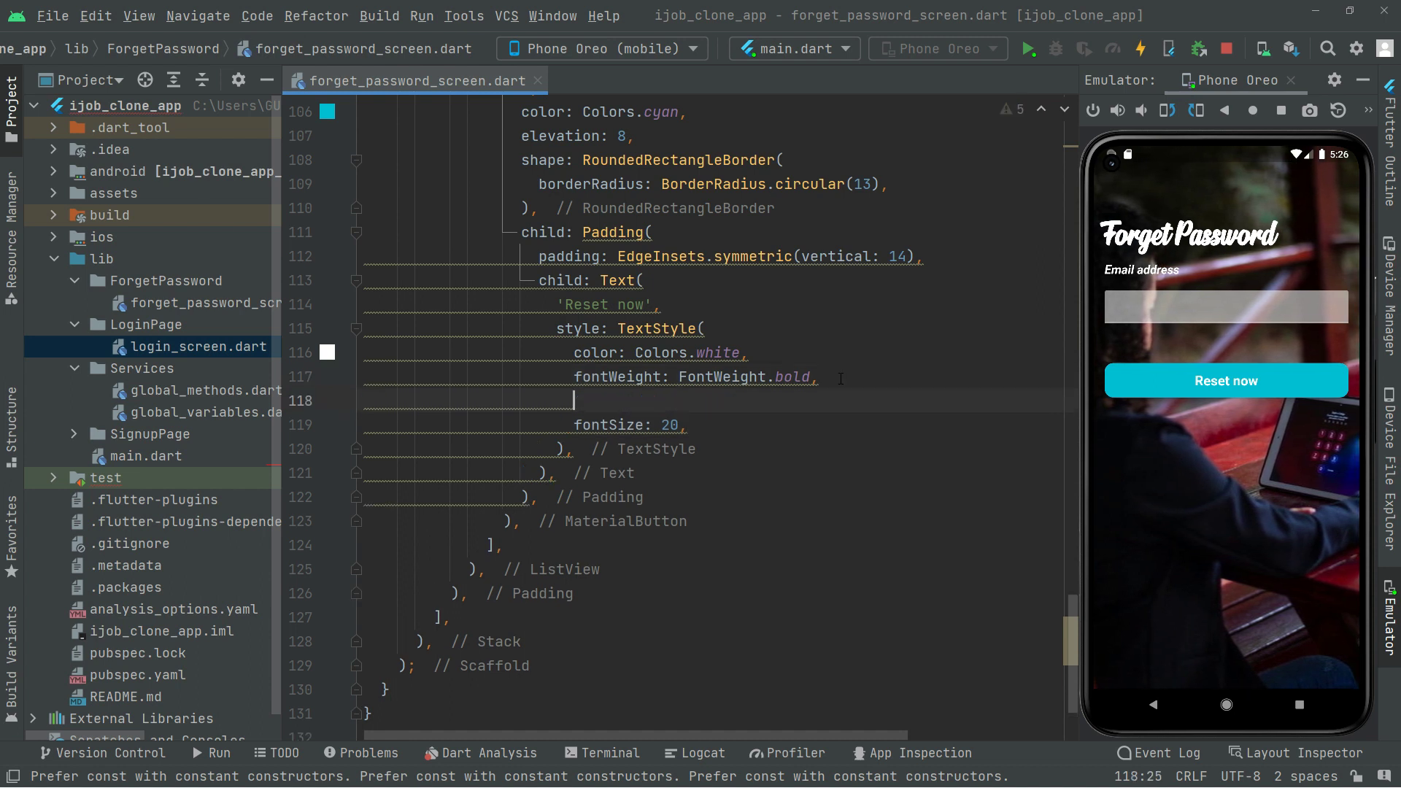
{"action": "type", "text": "fontStyle: F,"}
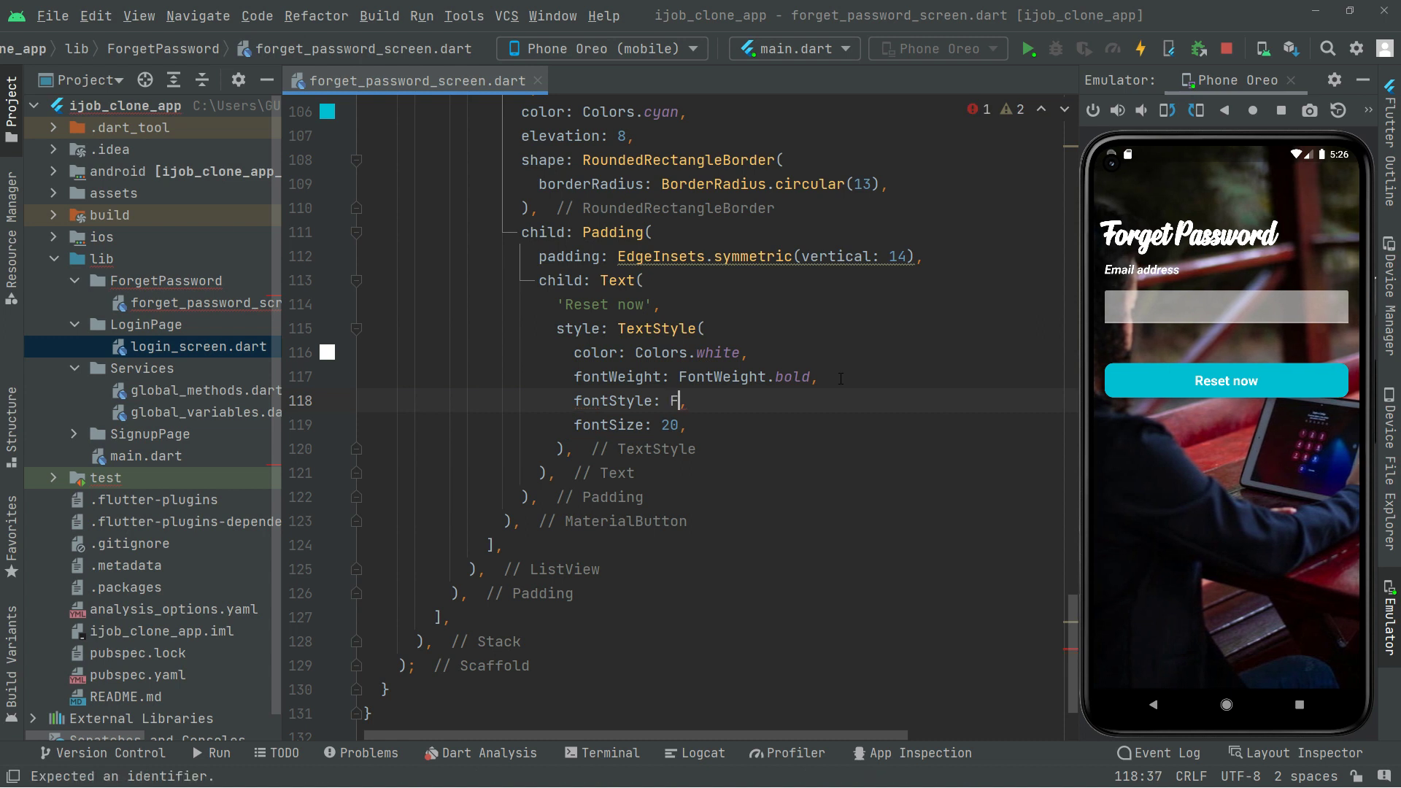
{"action": "type", "text": "ontStyle.italic"}
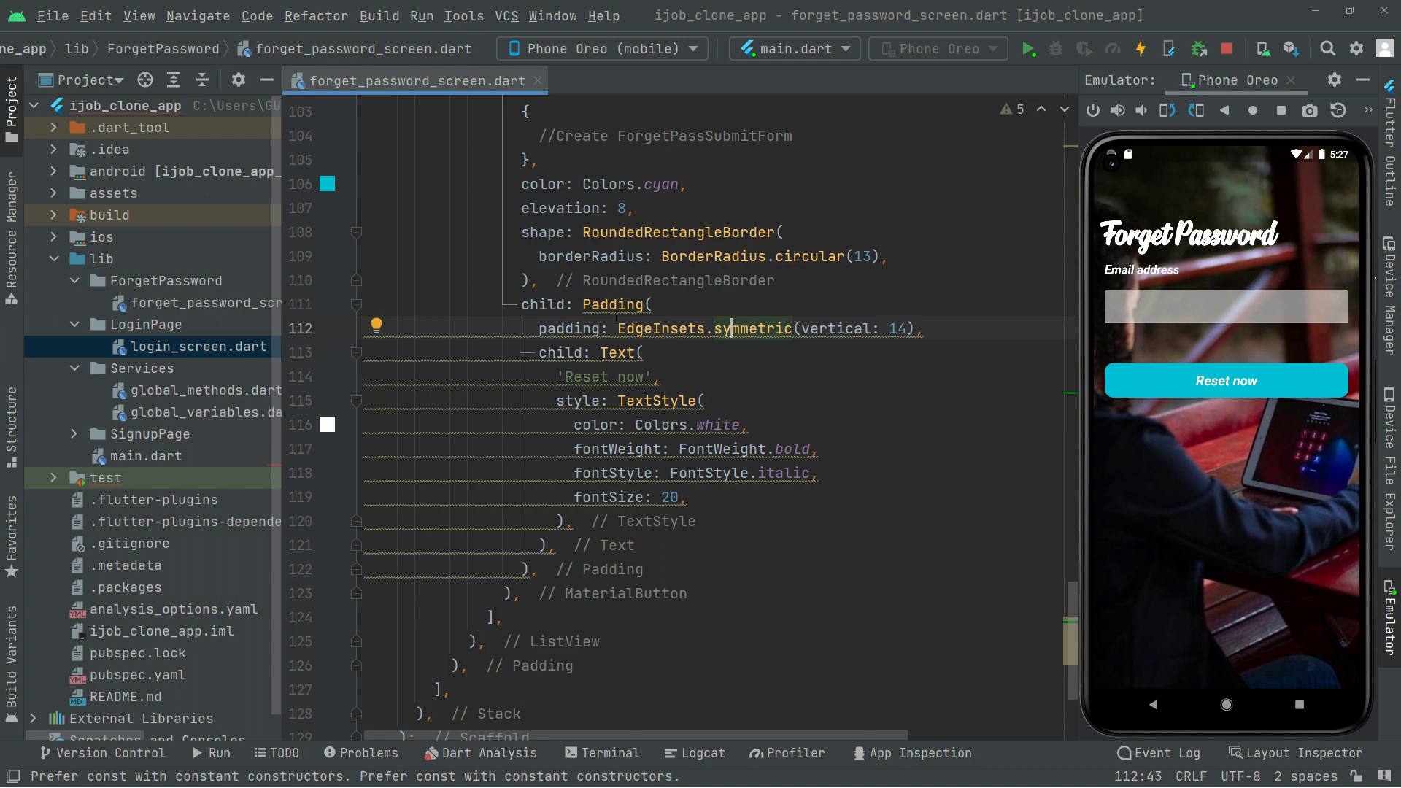
Step: Apply the 'Add const' fix to the Padding and select ForgetPassSubmitForm in the comment
{"action": "left_click", "coordinate": [377, 300]}
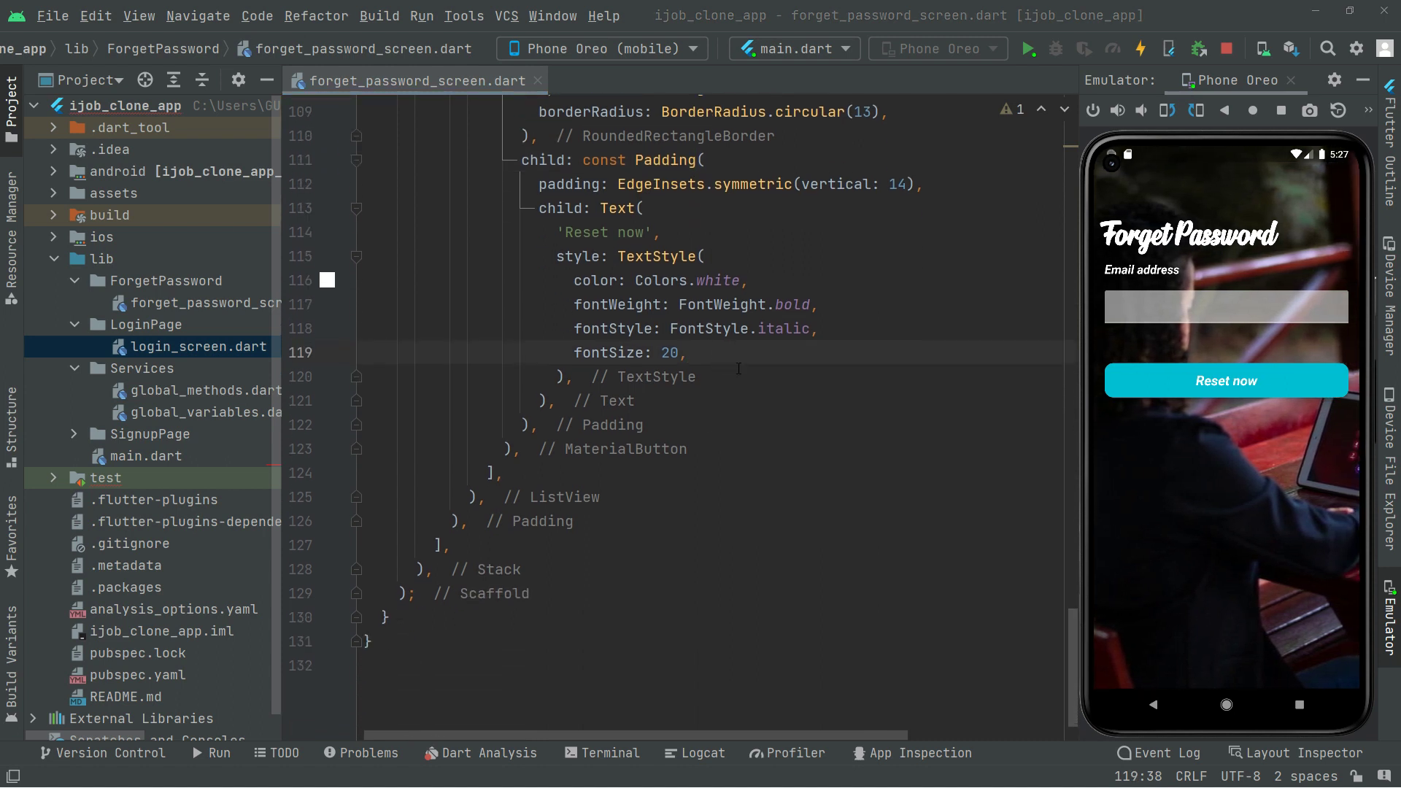
{"action": "scroll", "scroll_direction": "down", "scroll_amount": 3}
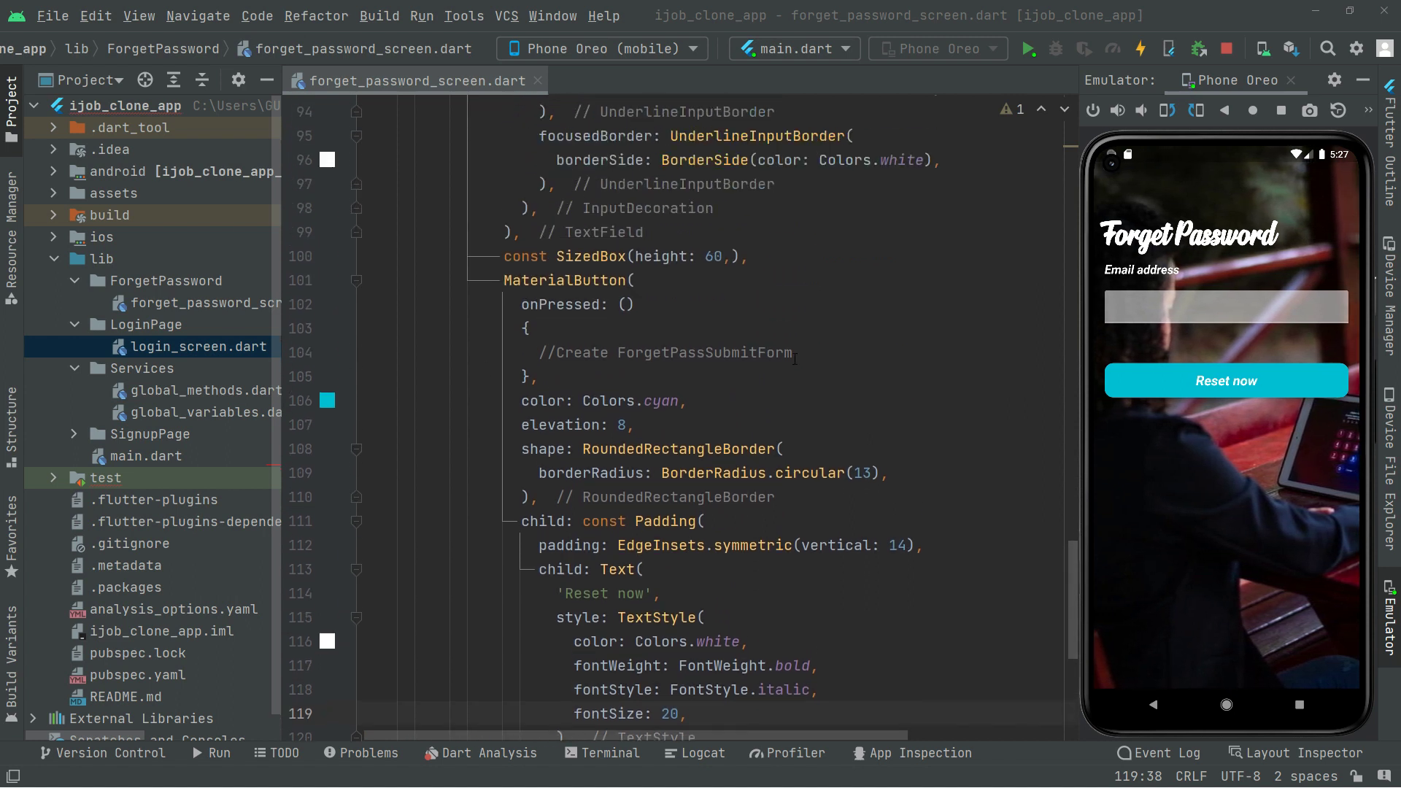
{"action": "double_click", "coordinate": [703, 352]}
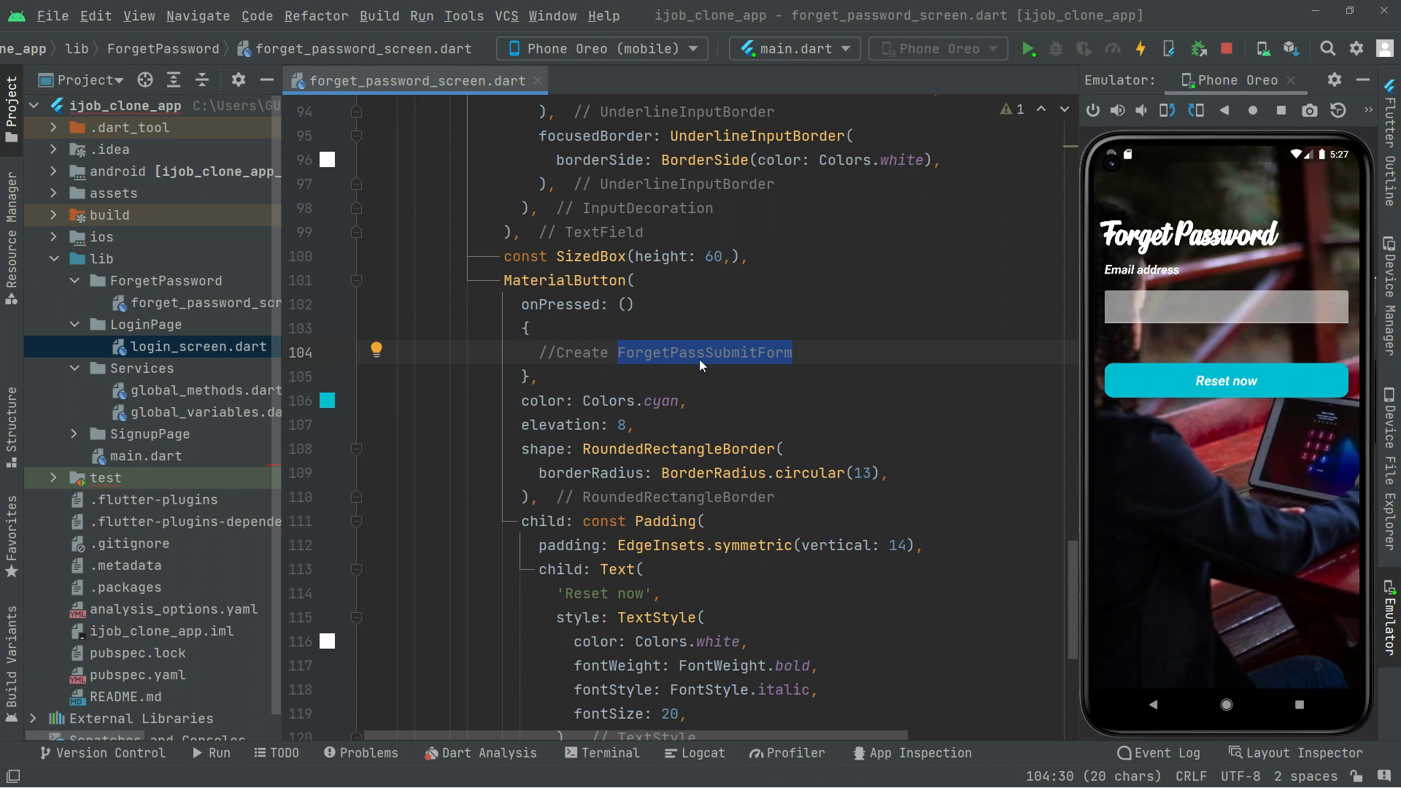
{"action": "mouse_move", "coordinate": [704, 351]}
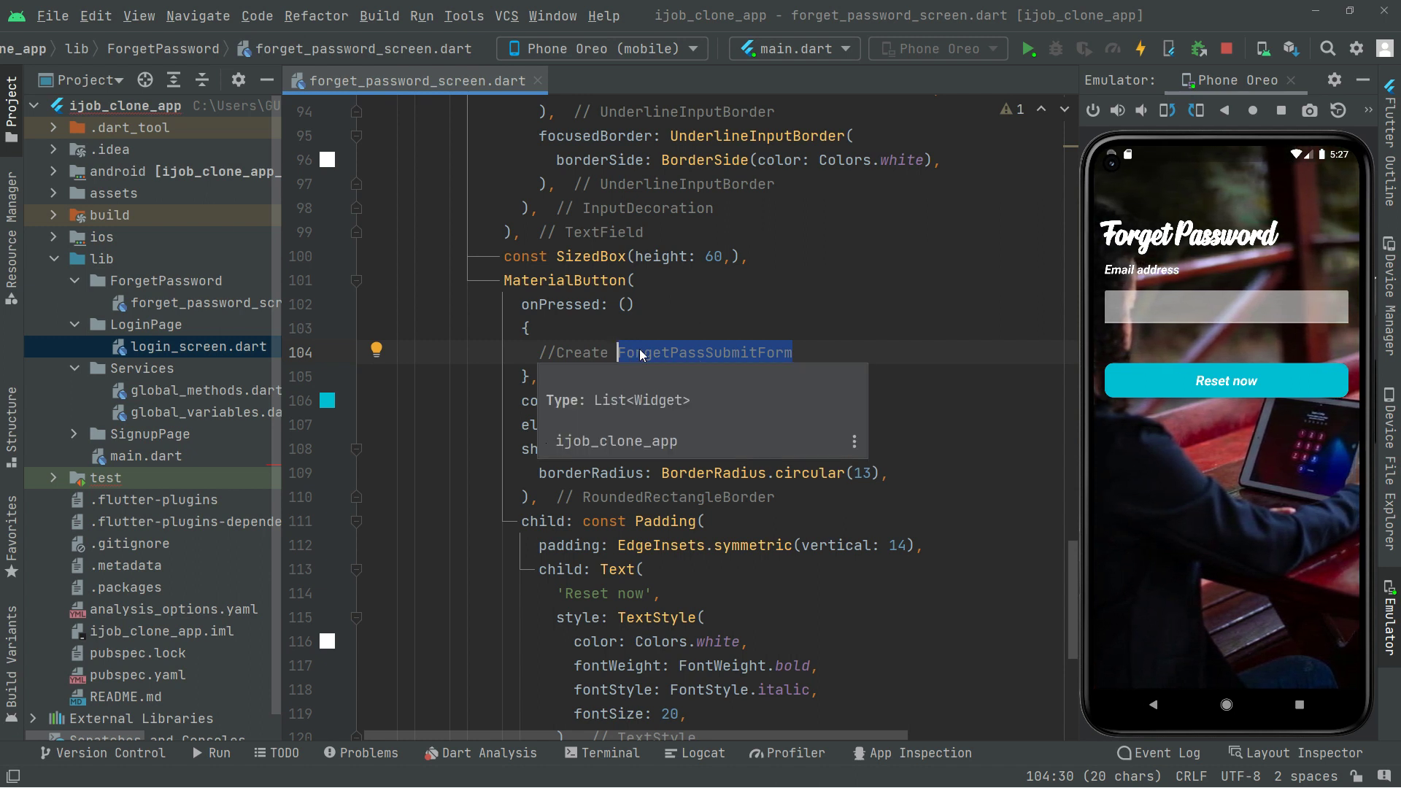